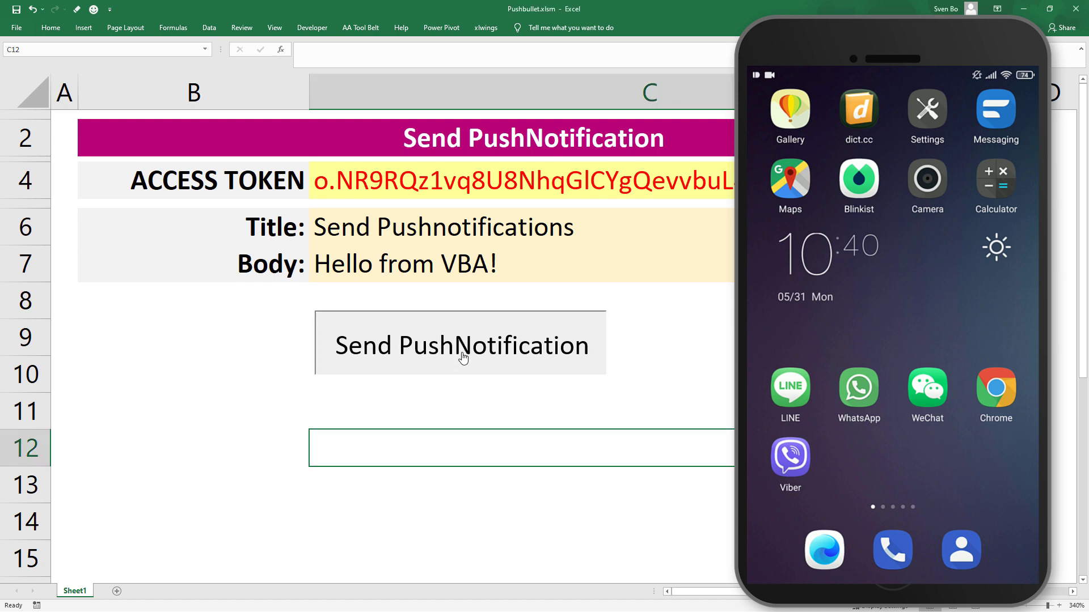
- Send the sheet's title and body via the Send PushNotification button and dismiss the JSON response
{"action": "left_click", "coordinate": [462, 355]}
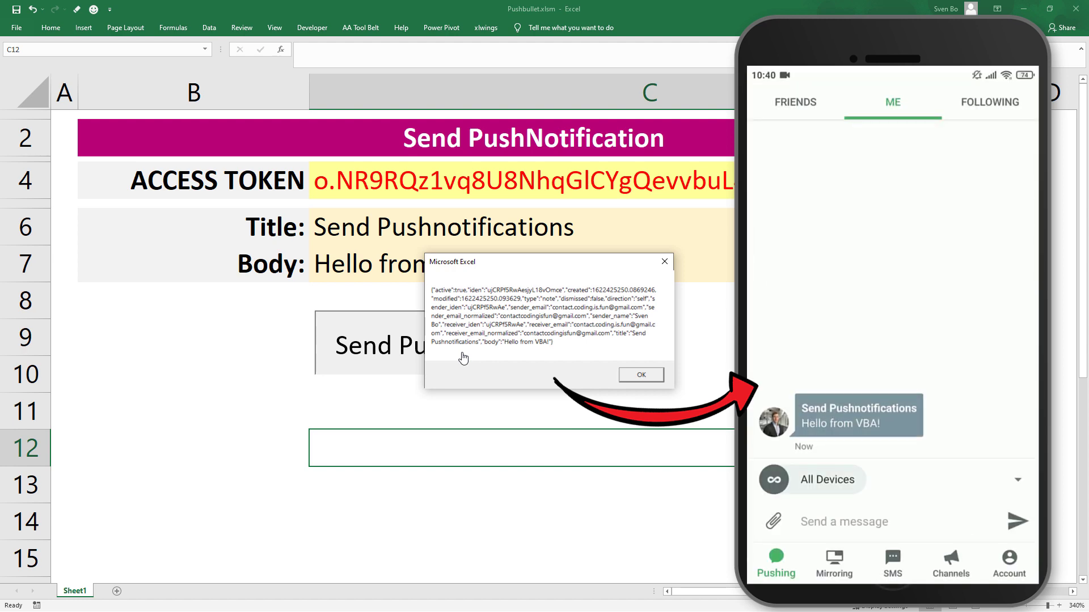
{"action": "left_click", "coordinate": [641, 374]}
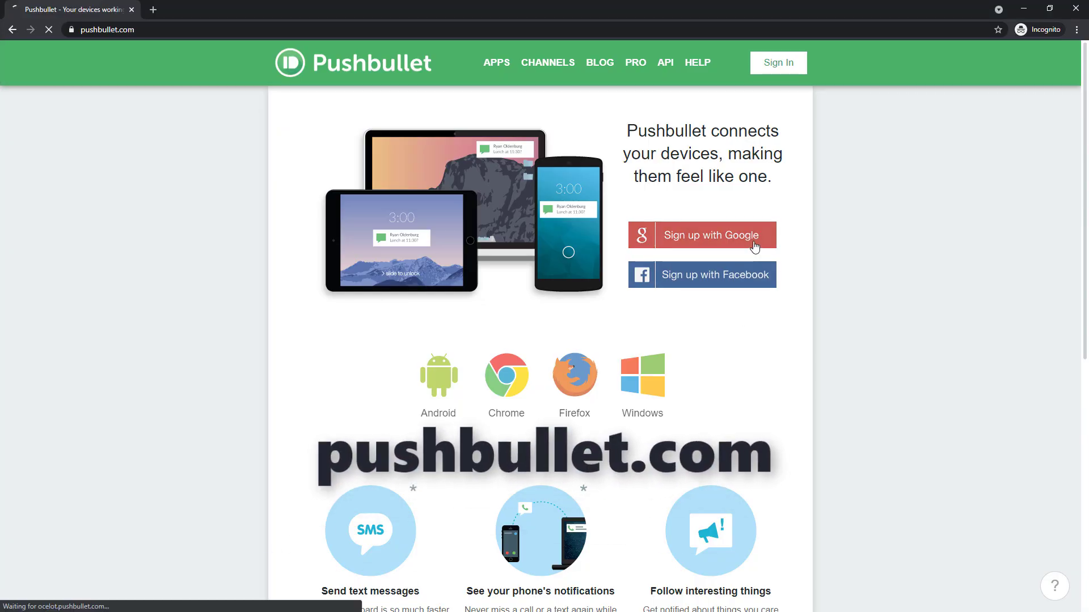
- Sign up to Pushbullet with Google and reach the Android app's Google Play listing for phone setup
{"action": "left_click", "coordinate": [700, 234]}
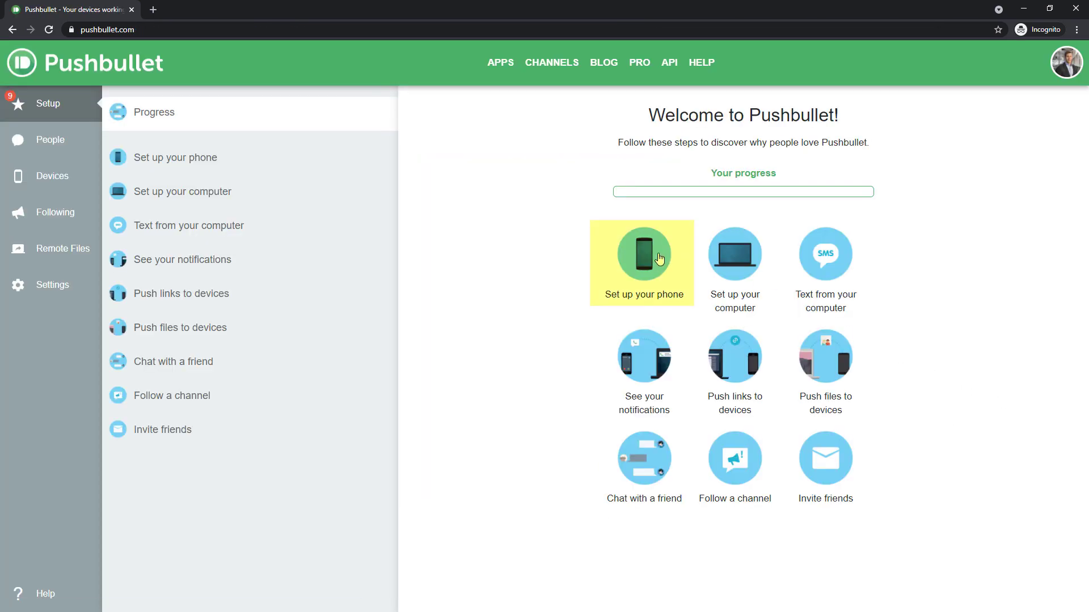
{"action": "left_click", "coordinate": [653, 254]}
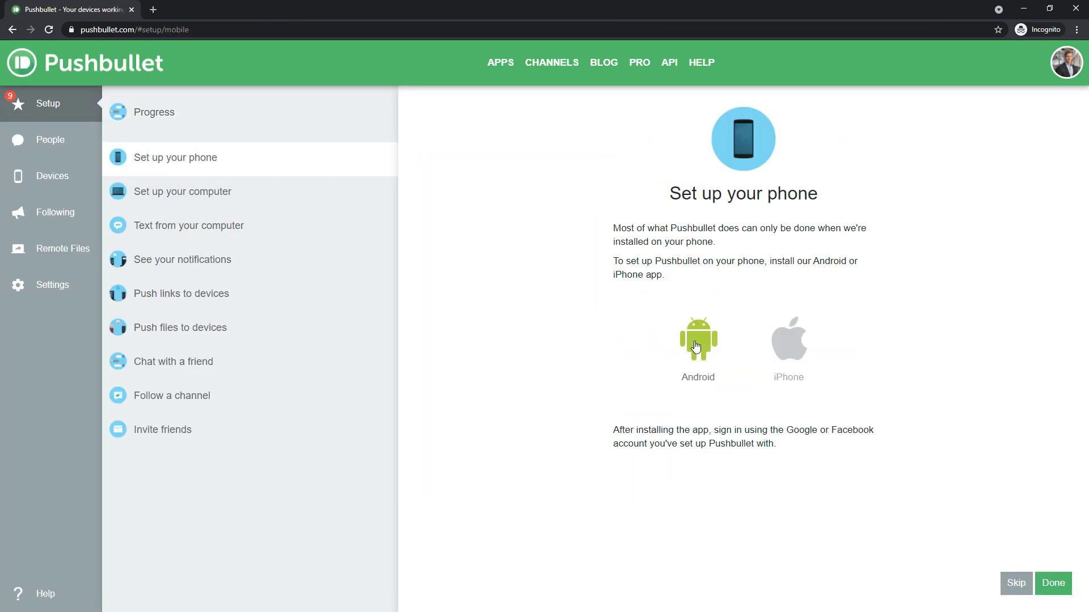
{"action": "left_click", "coordinate": [697, 338]}
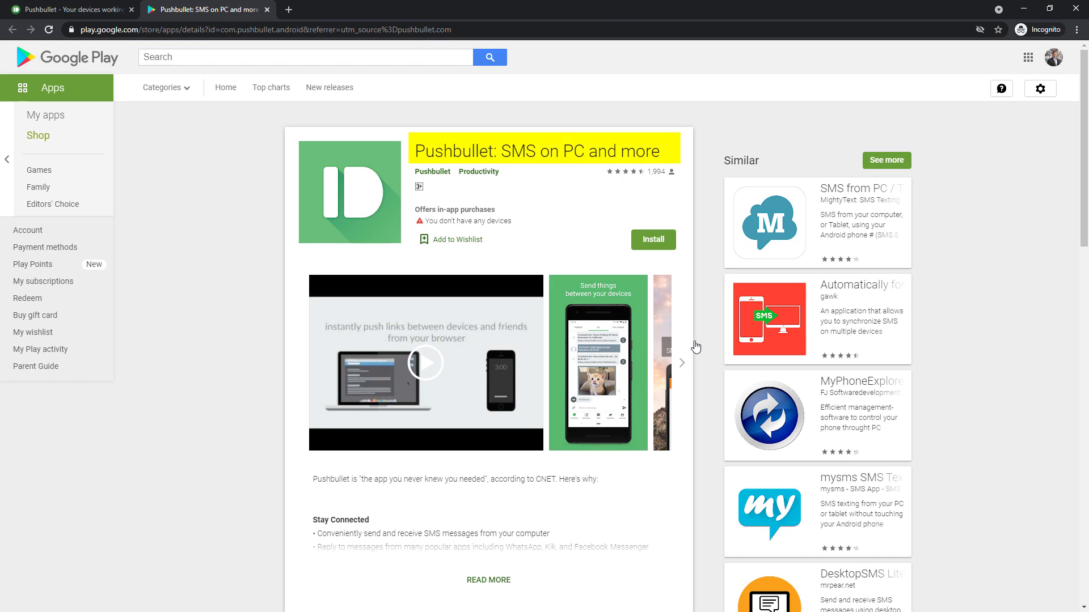
{"action": "left_click", "coordinate": [653, 240]}
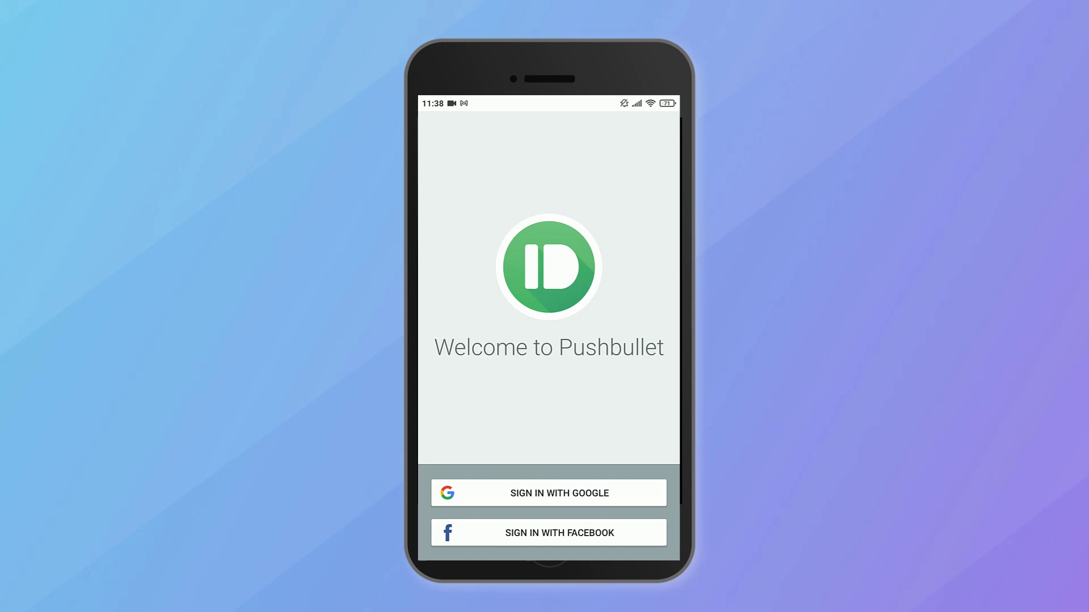
- Sign in to the Pushbullet Android app with Google and move past the notification access step
{"action": "left_click", "coordinate": [549, 493]}
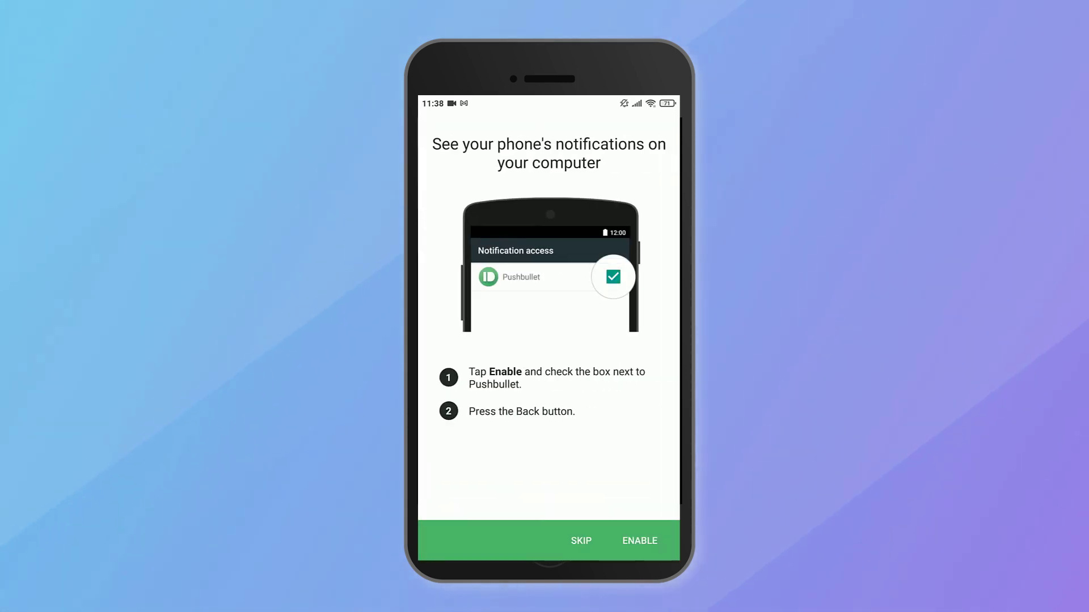
{"action": "left_click", "coordinate": [640, 539]}
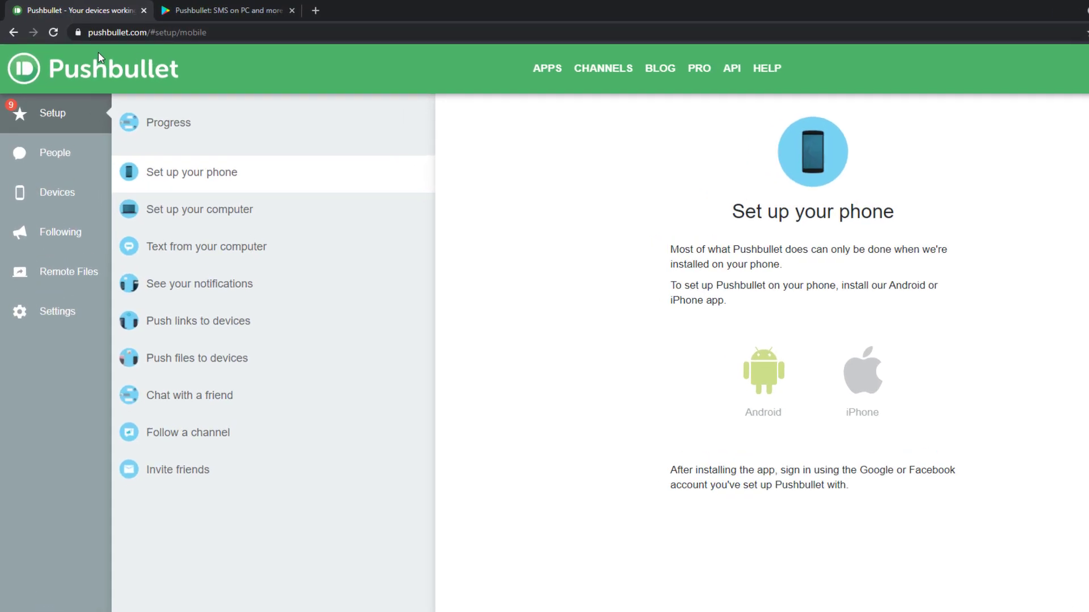
{"action": "left_click", "coordinate": [57, 192]}
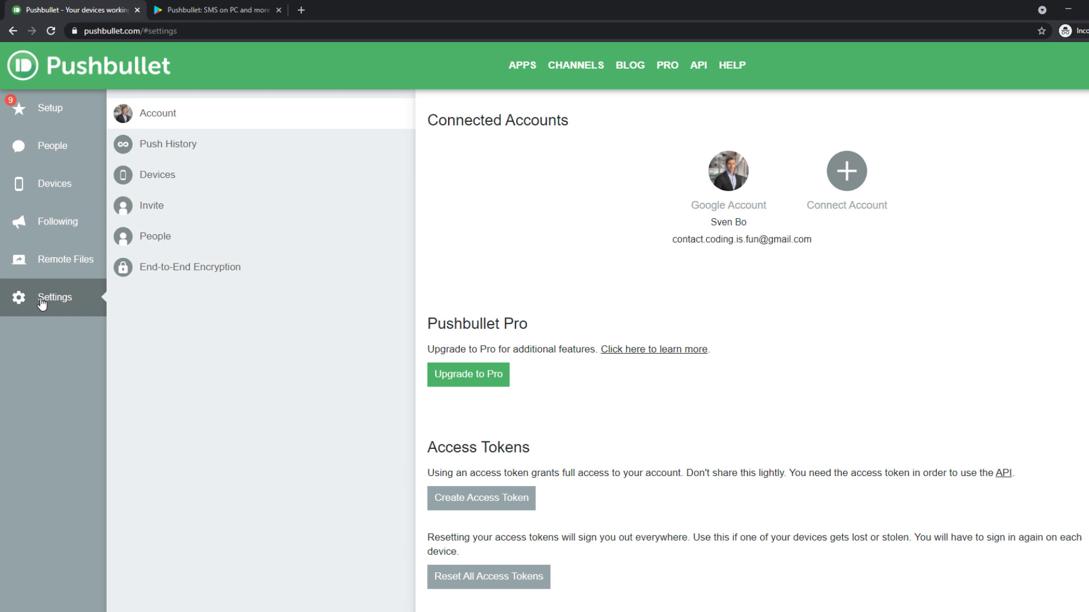
{"action": "left_click", "coordinate": [481, 499]}
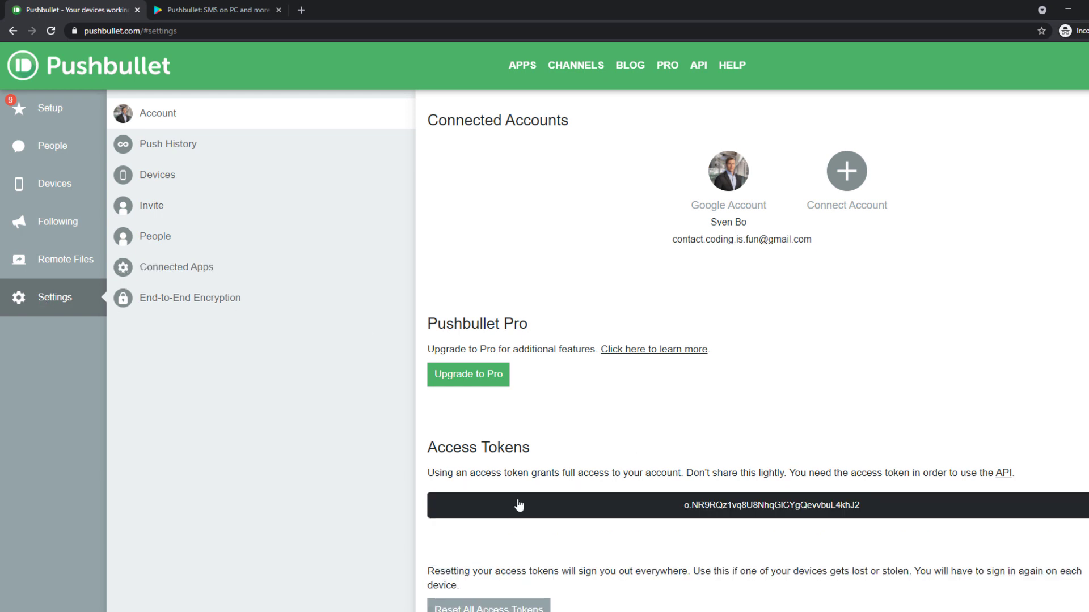
{"action": "double_click", "coordinate": [774, 506]}
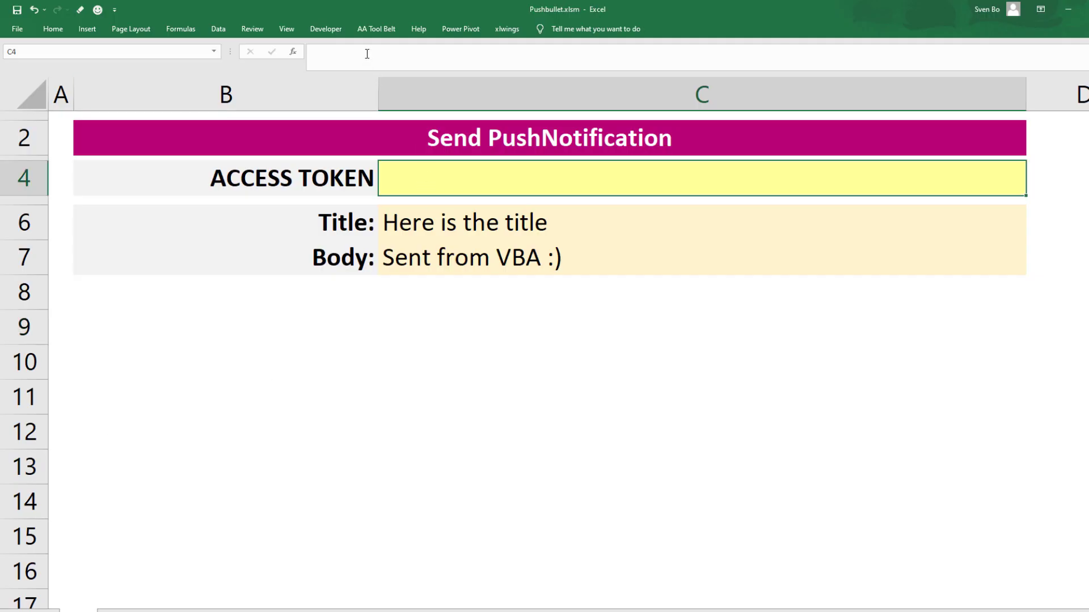
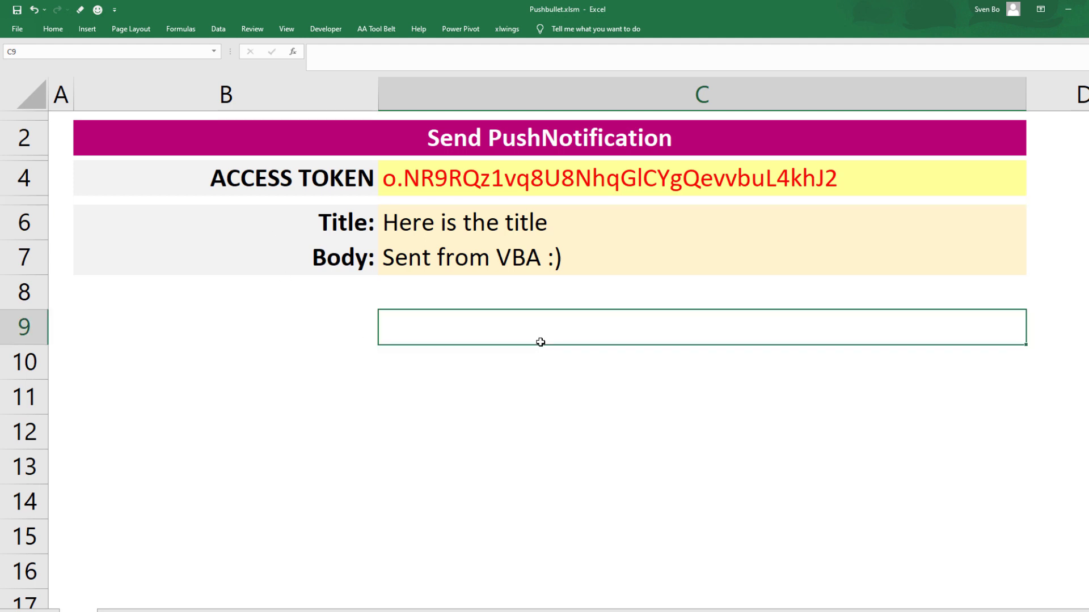
{"action": "mouse_move", "coordinate": [334, 46]}
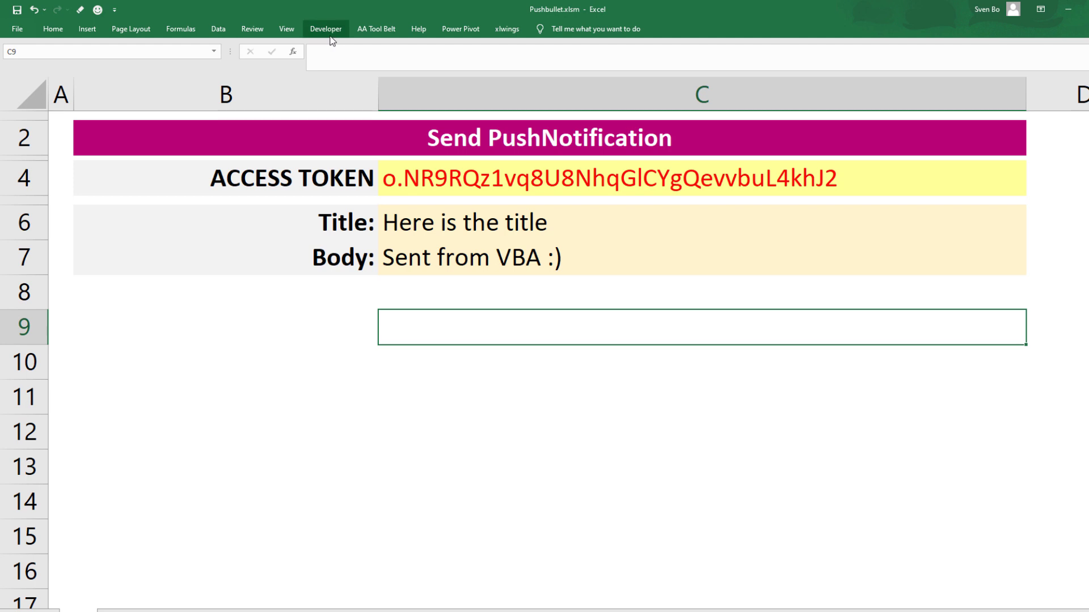
- Enable the Developer tab through Customize the Ribbon and show its macro tools
{"action": "left_click", "coordinate": [324, 27]}
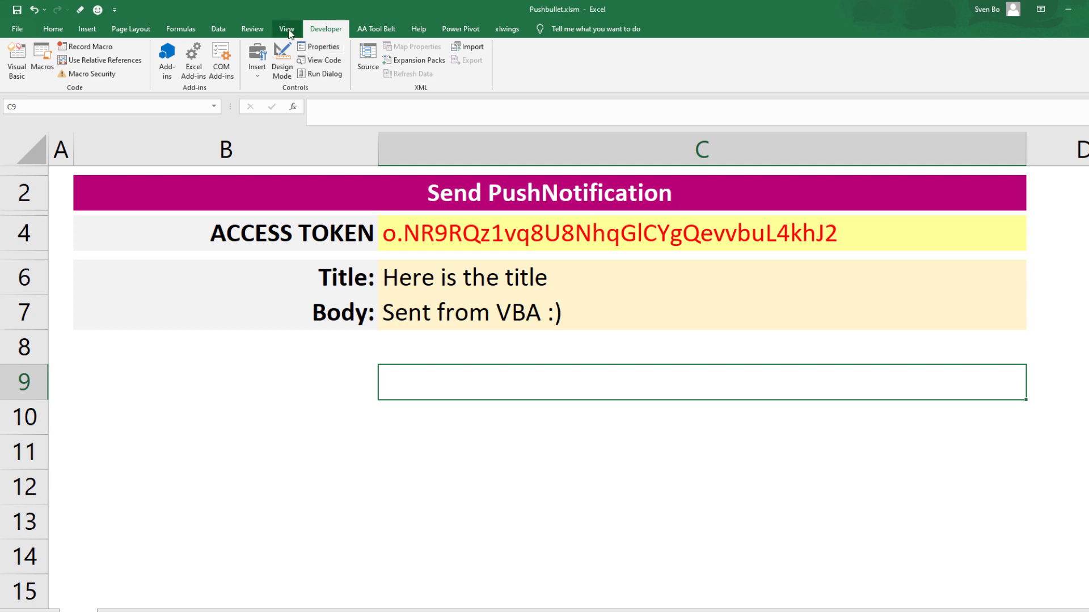
{"action": "left_click", "coordinate": [286, 28]}
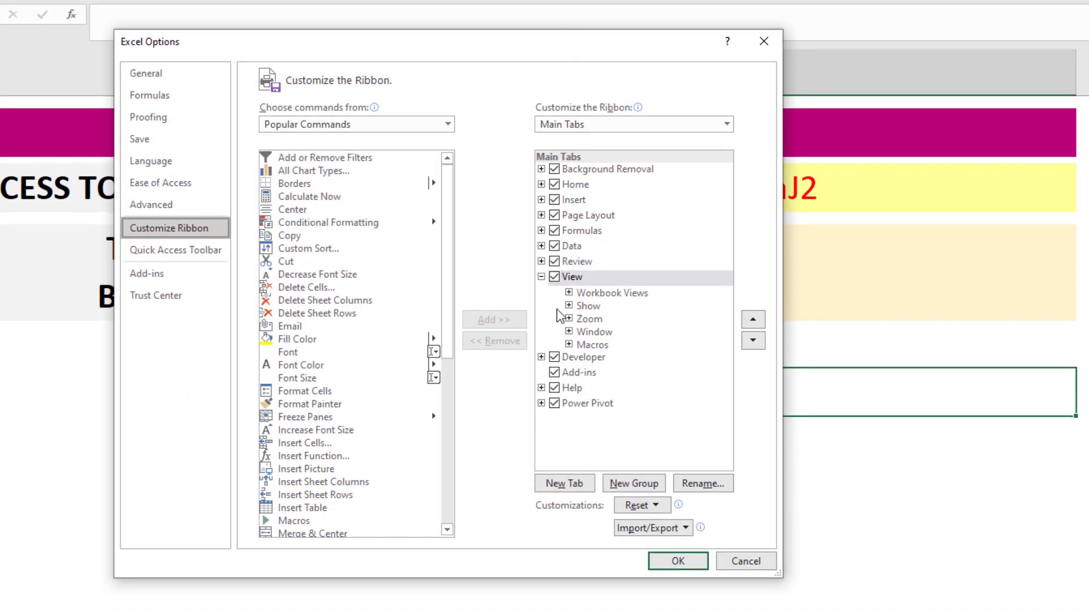
{"action": "left_click", "coordinate": [553, 357]}
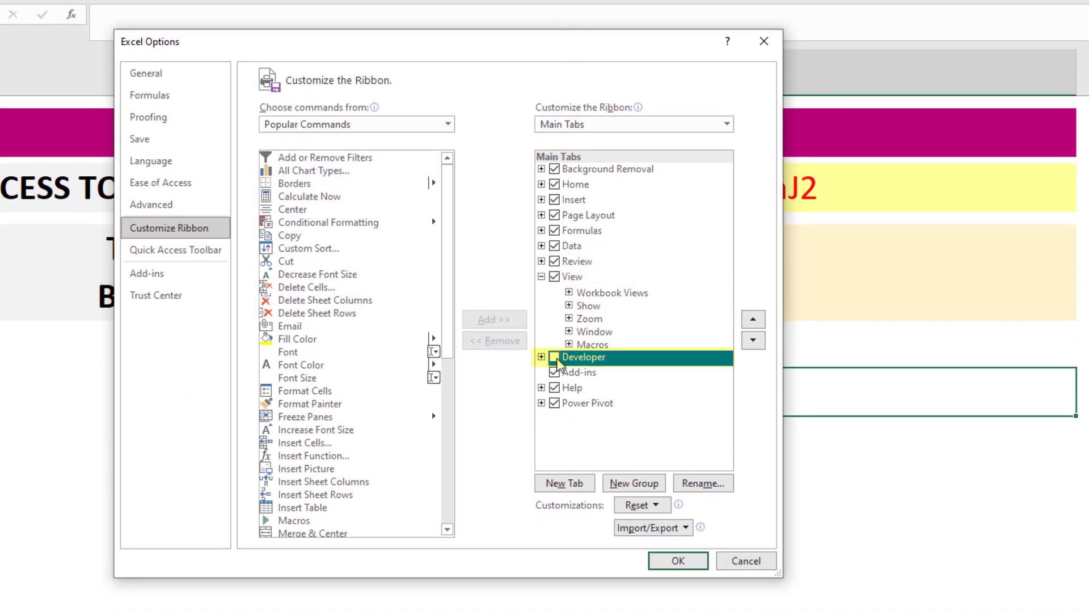
{"action": "left_click", "coordinate": [677, 561]}
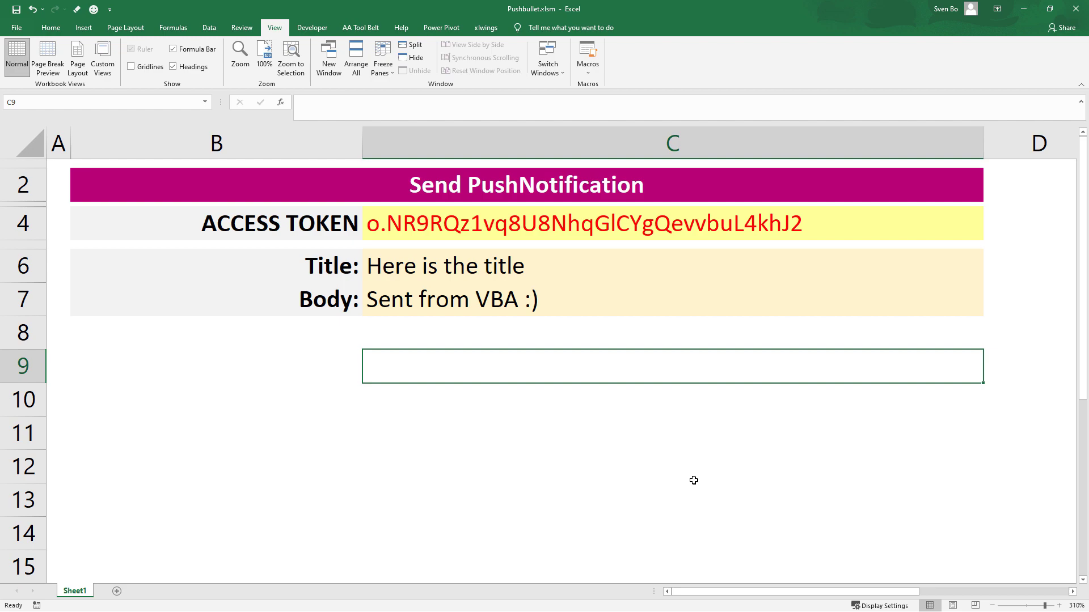
{"action": "left_click", "coordinate": [310, 27]}
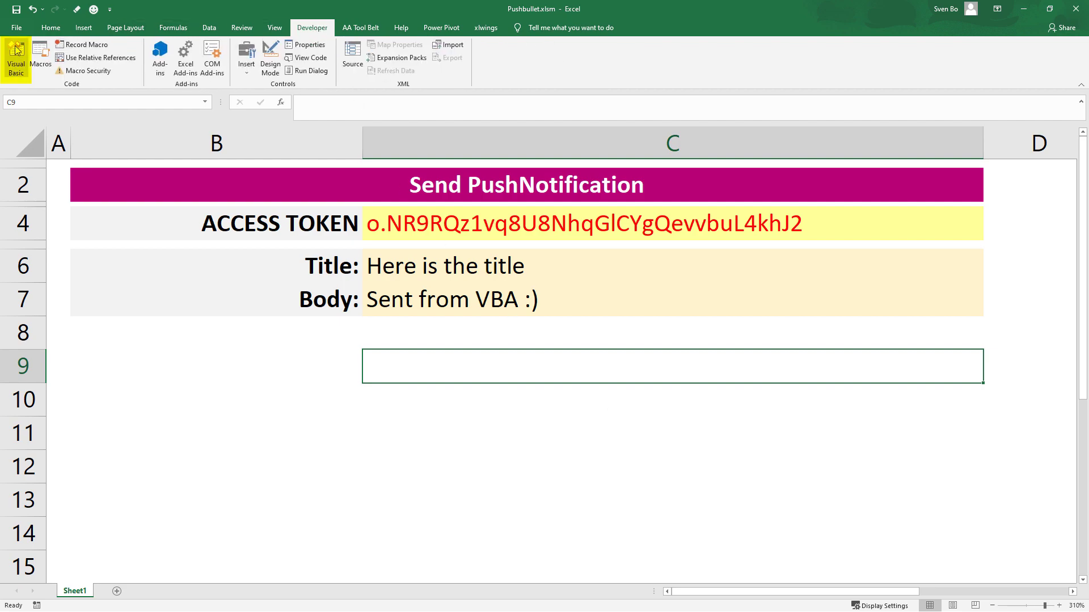
- Add a module with a Send_PushNotification sub and a comment about Microsoft XML, v6.0 under Tools > References
{"action": "left_click", "coordinate": [17, 59]}
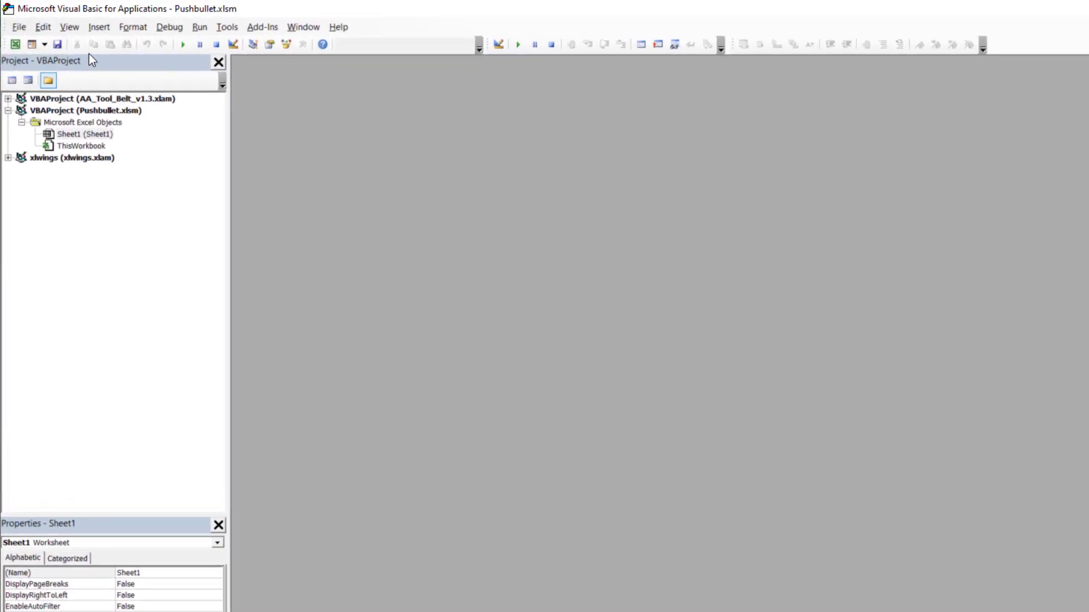
{"action": "left_click", "coordinate": [99, 28]}
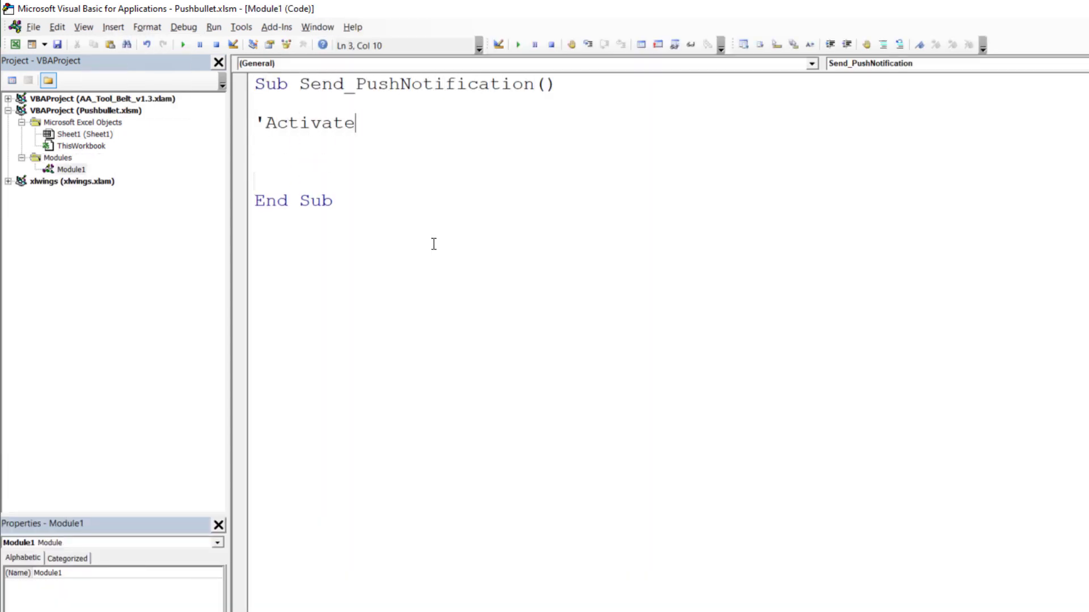
{"action": "type", "text": "\"Microsoft \""}
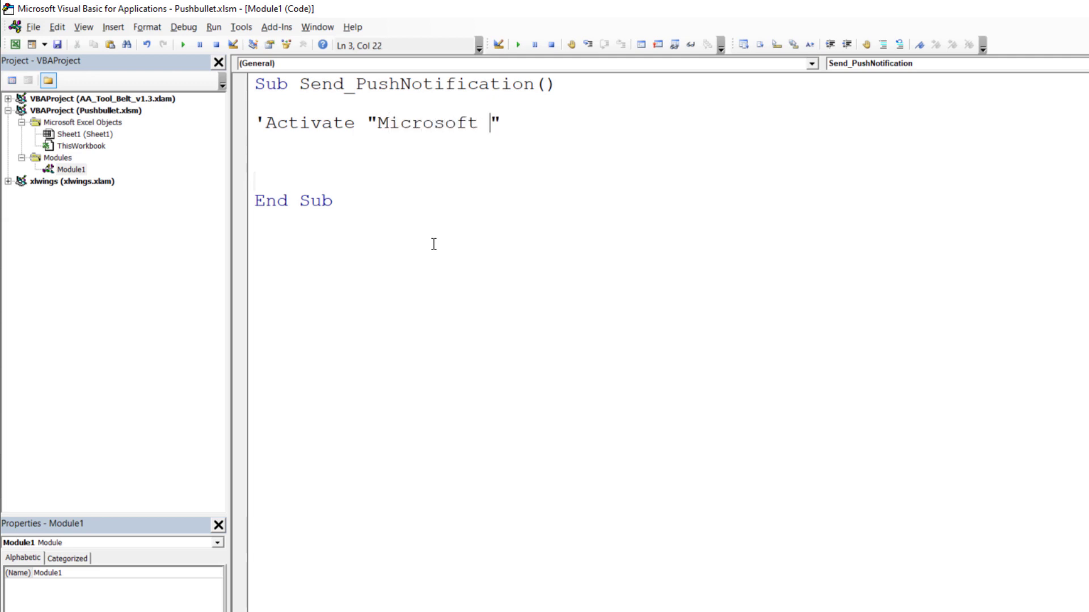
{"action": "type", "text": "XML, v6.0"}
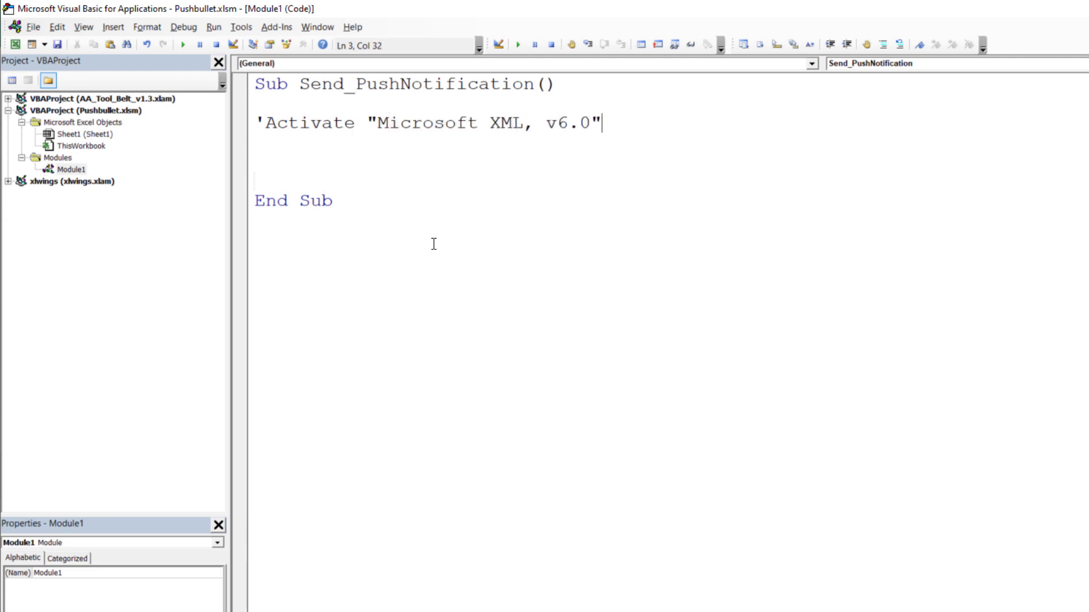
{"action": "type", "text": "under Tools > Refer"}
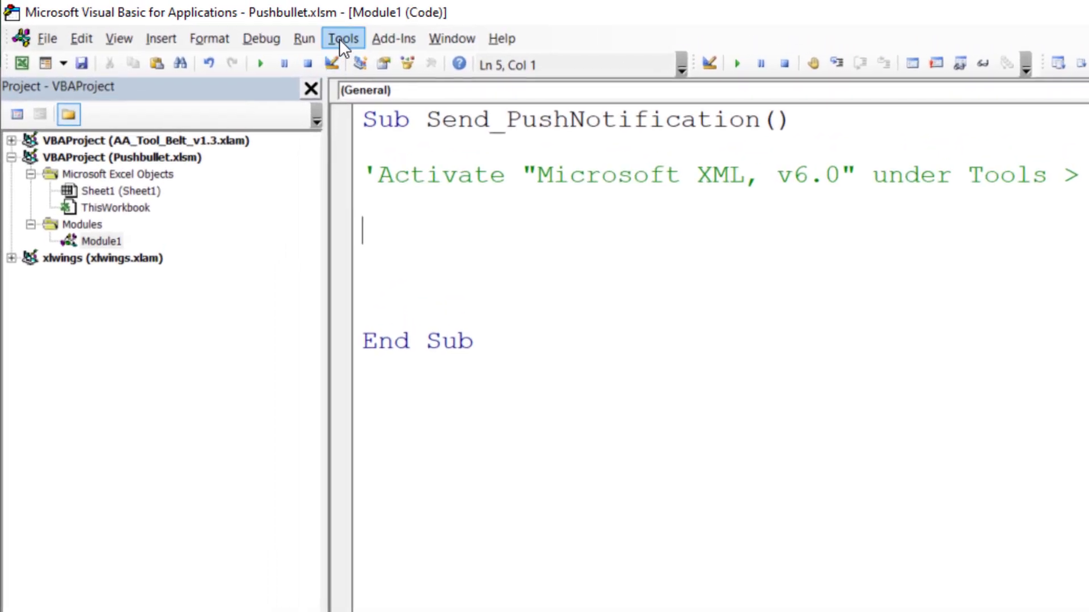
- Tick the Microsoft XML, v6.0 library in the project's References and confirm
{"action": "left_click", "coordinate": [343, 39]}
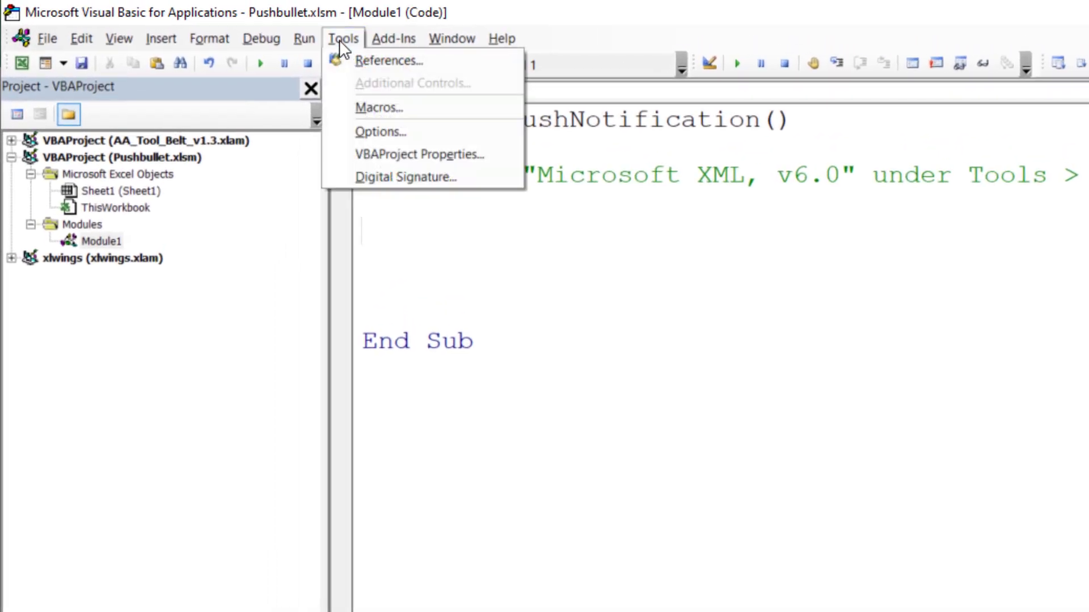
{"action": "left_click", "coordinate": [395, 60]}
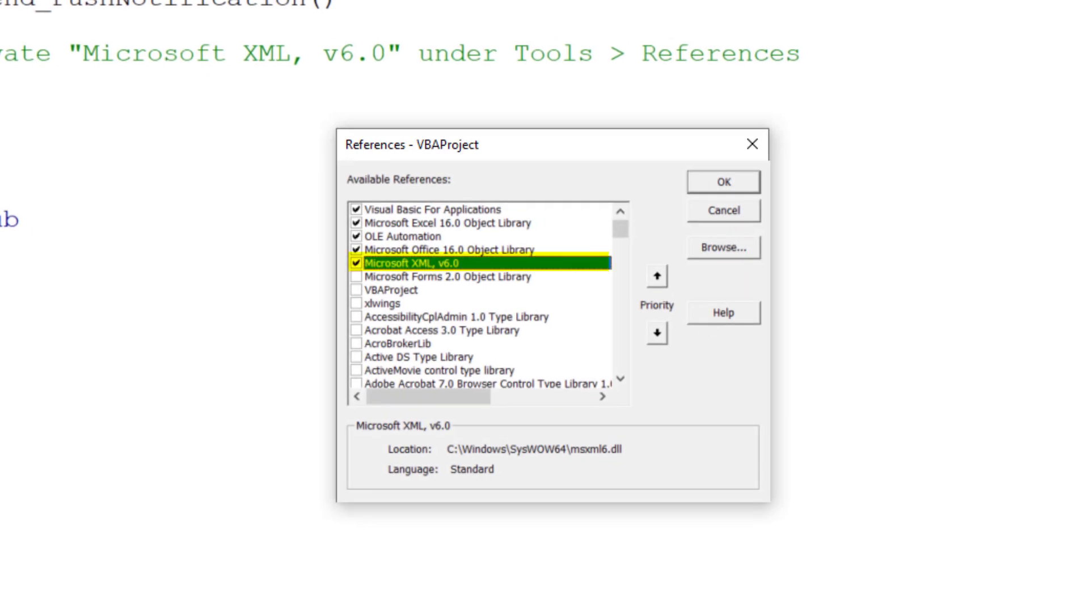
{"action": "mouse_move", "coordinate": [438, 273]}
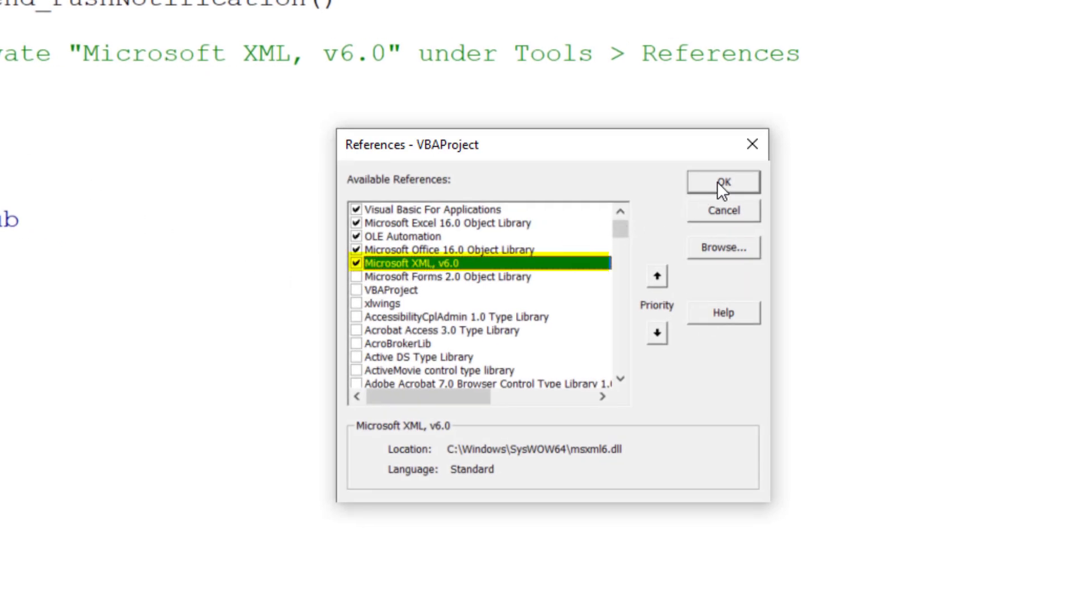
{"action": "left_click", "coordinate": [722, 181]}
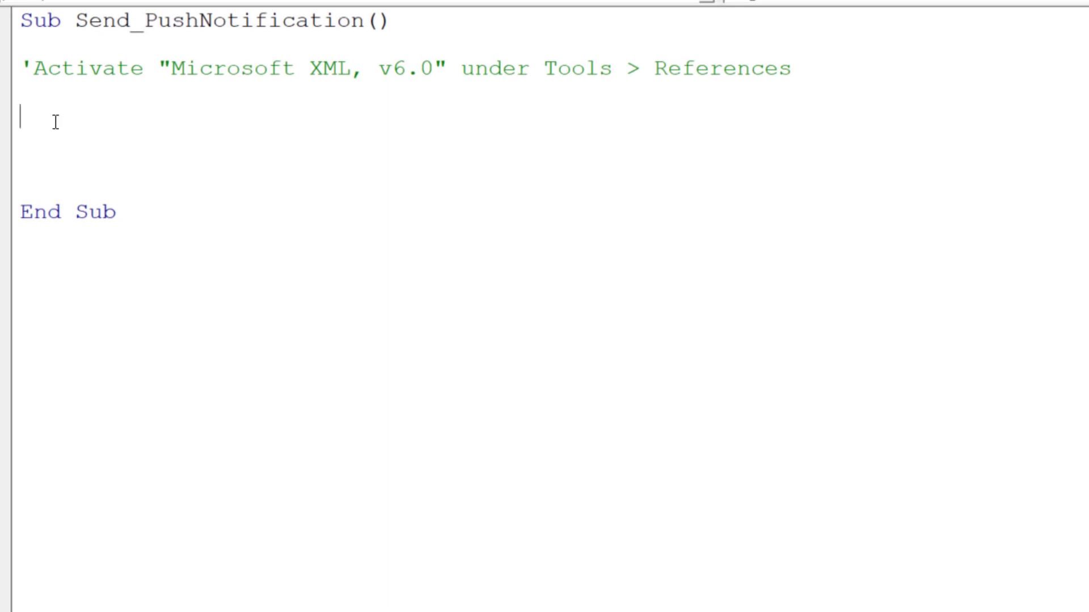
- Declare wb and ws, set wb to ThisWorkbook and ws to wb.Sheets("Sheet1")
{"action": "type", "text": "Dim wb As Workbook"}
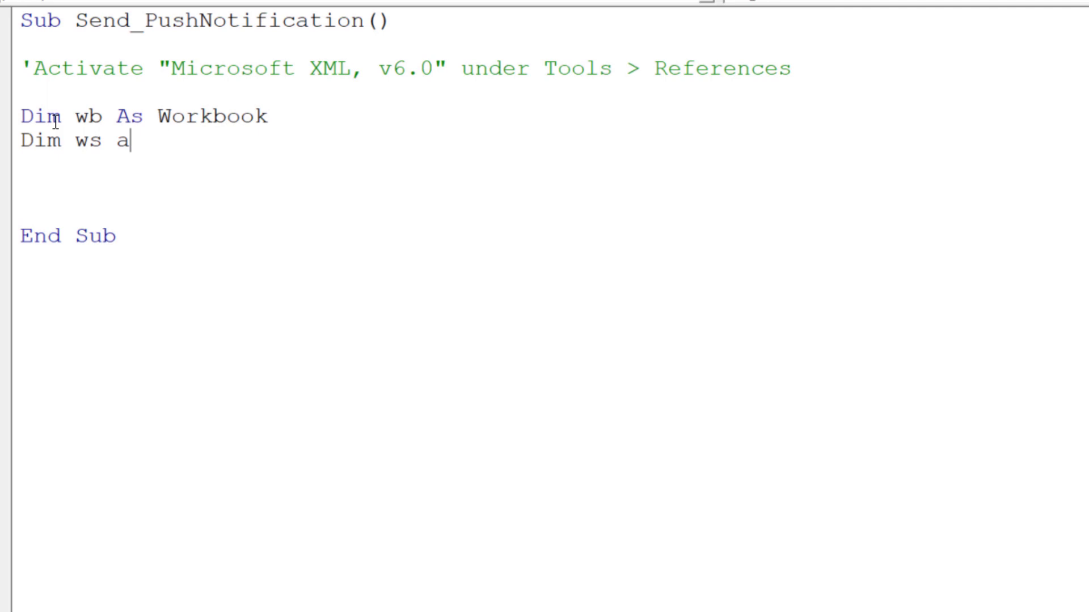
{"action": "type", "text": "s Worksheet"}
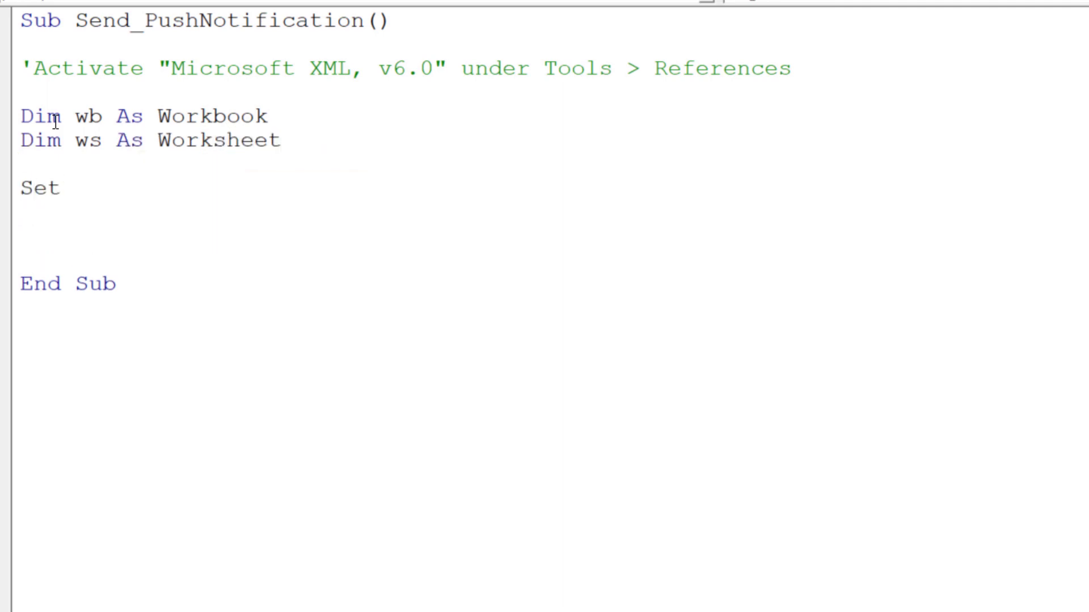
{"action": "type", "text": "wb = ThisWorkbook"}
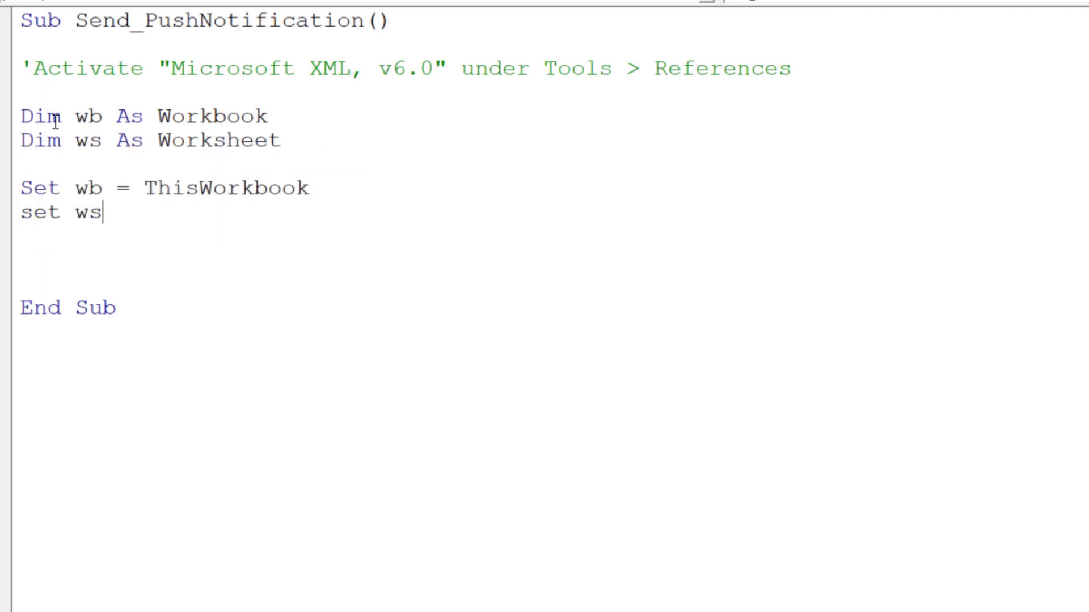
{"action": "type", "text": "= wb.Sheets(\"S\")"}
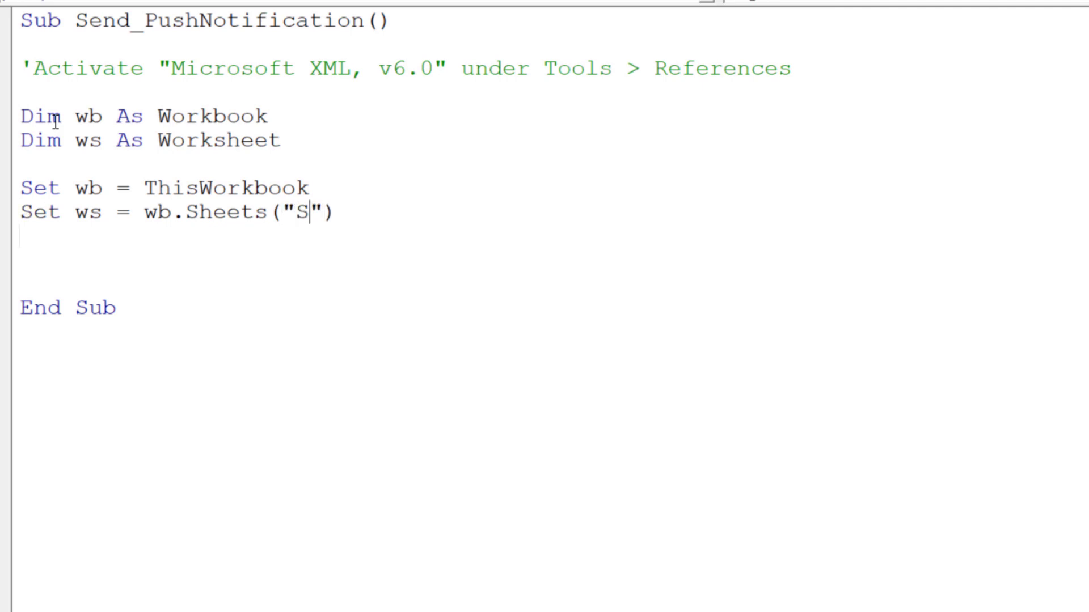
{"action": "type", "text": "heet1\")"}
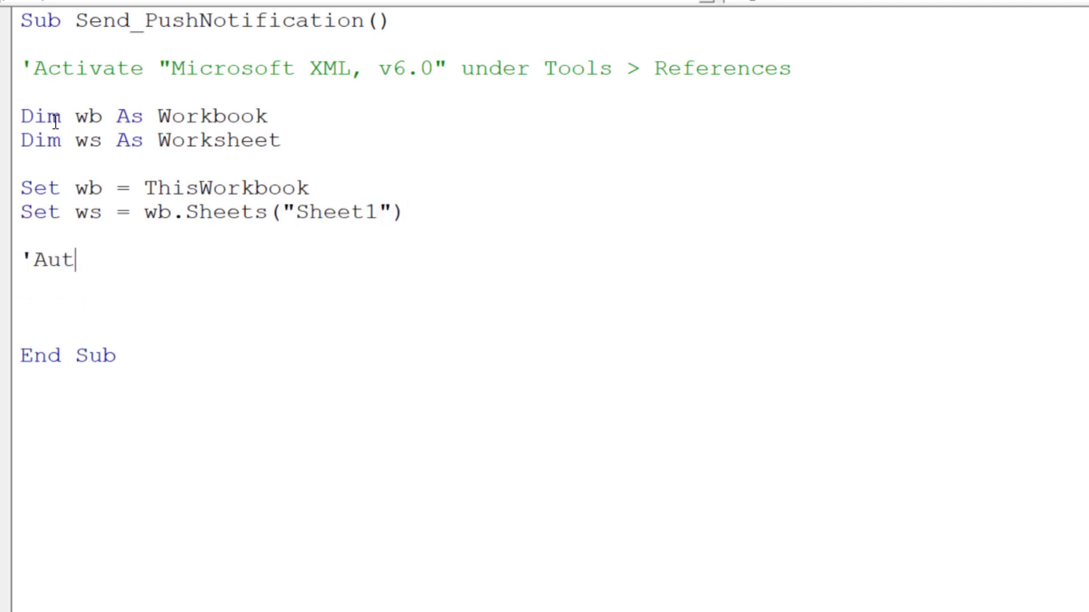
- Under an 'Authentication comment, build ACCESS_TOKEN as "Bearer " & ws.Range("C4").Value
{"action": "type", "text": "hentication"}
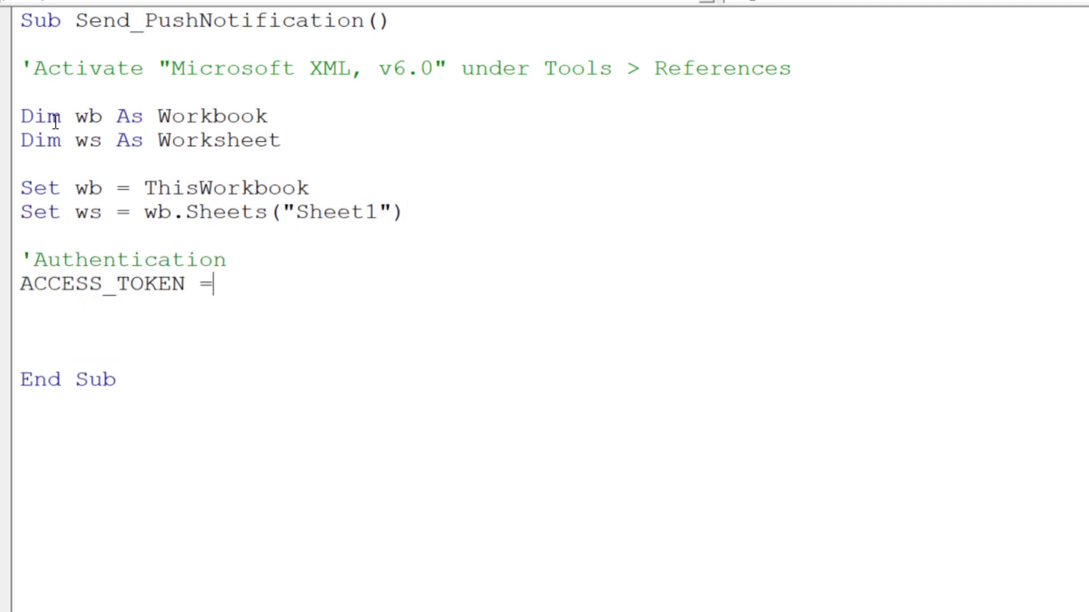
{"action": "type", "text": "\"Bearer \""}
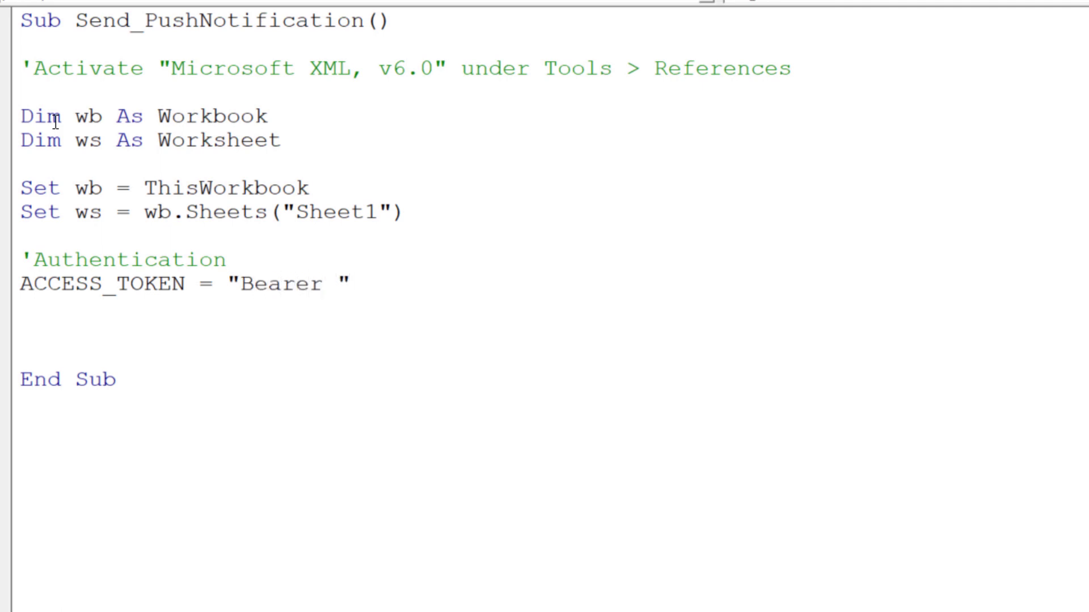
{"action": "type", "text": "& ws.Range(\"C4\")"}
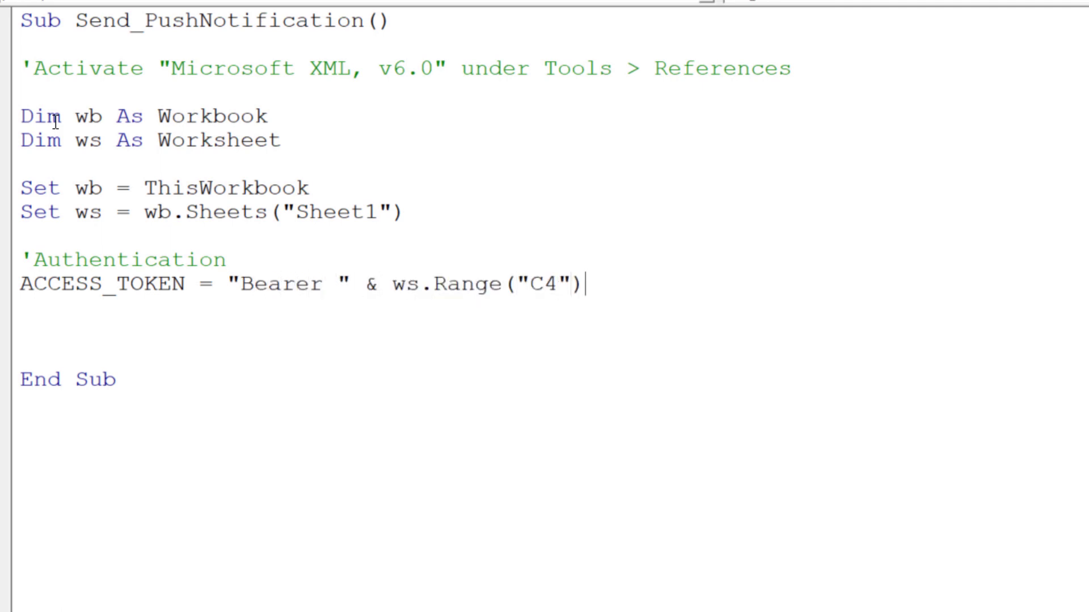
{"action": "type", "text": ".Value"}
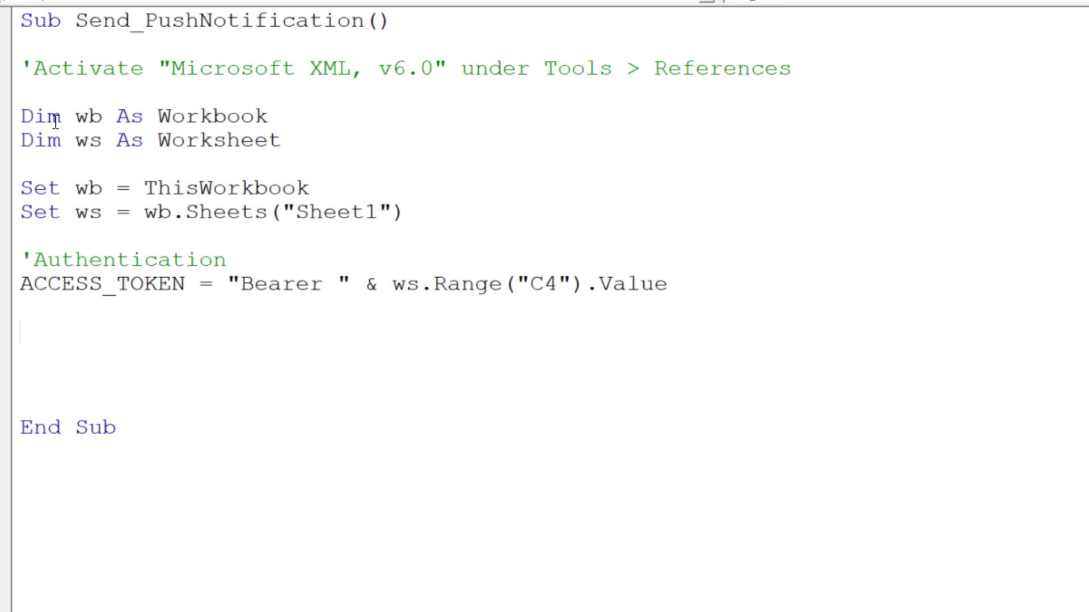
{"action": "double_click", "coordinate": [286, 283]}
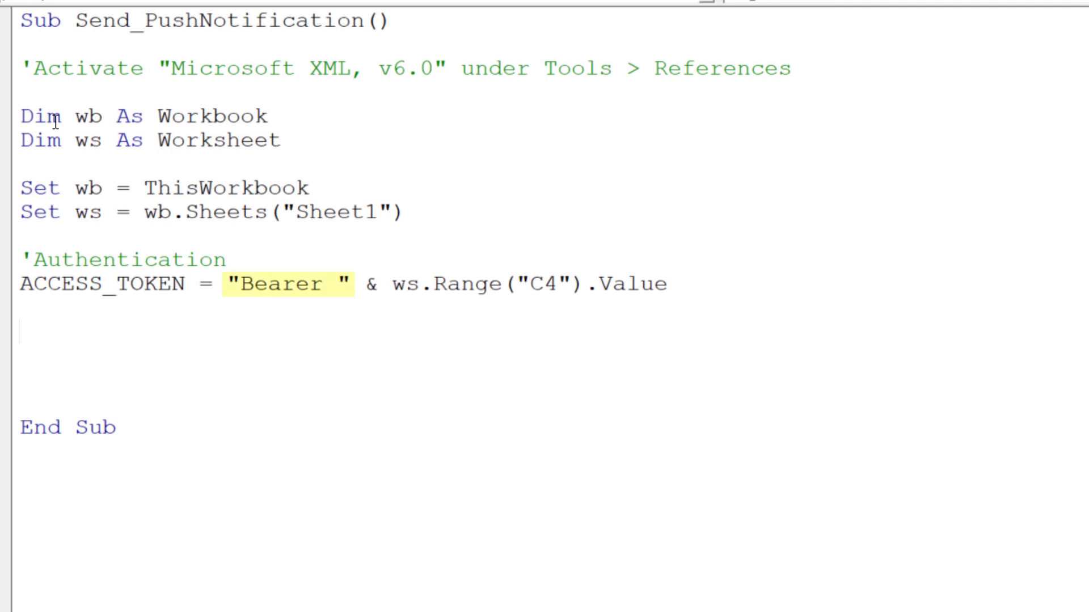
{"action": "type", "text": "'Va"}
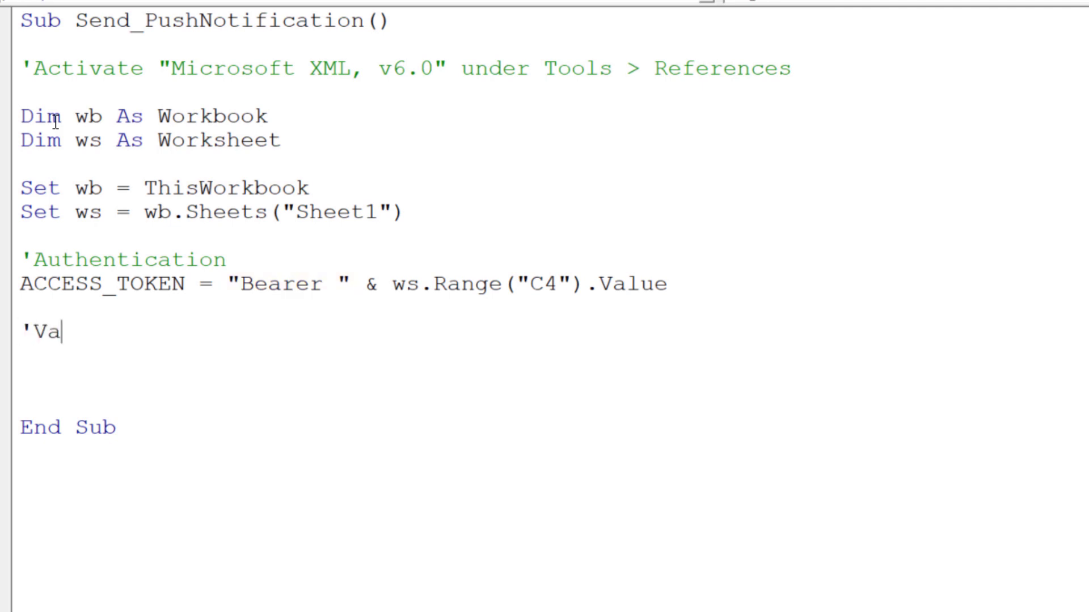
- Under a 'Variables comment, set pb_title and pb_body from cells C6 and C7 wrapped in quotes
{"action": "type", "text": "riables"}
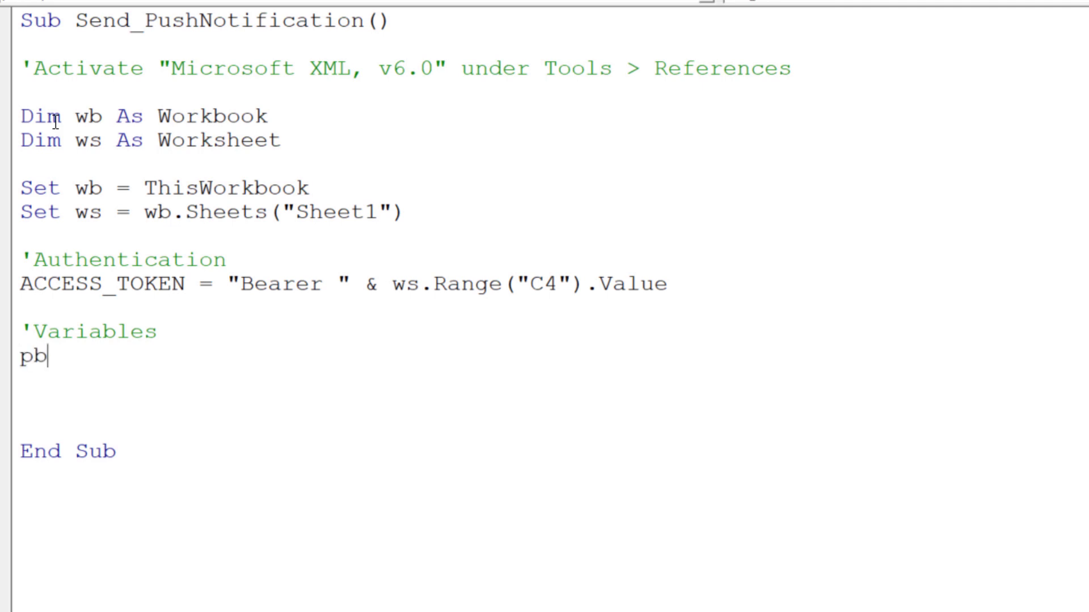
{"action": "type", "text": "_title ="}
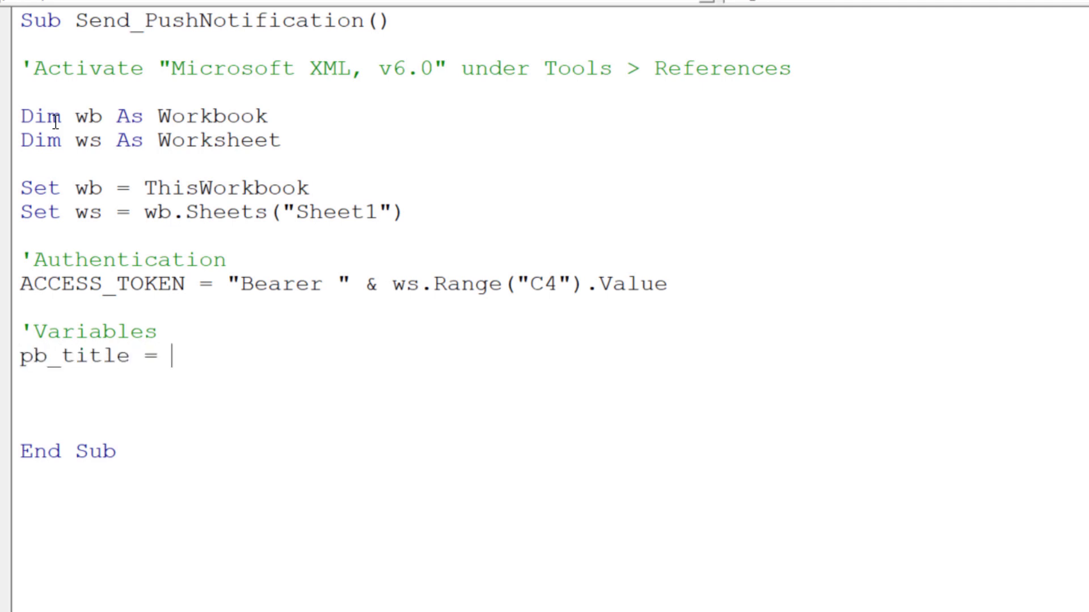
{"action": "type", "text": "ws.Range(\"C\").Value"}
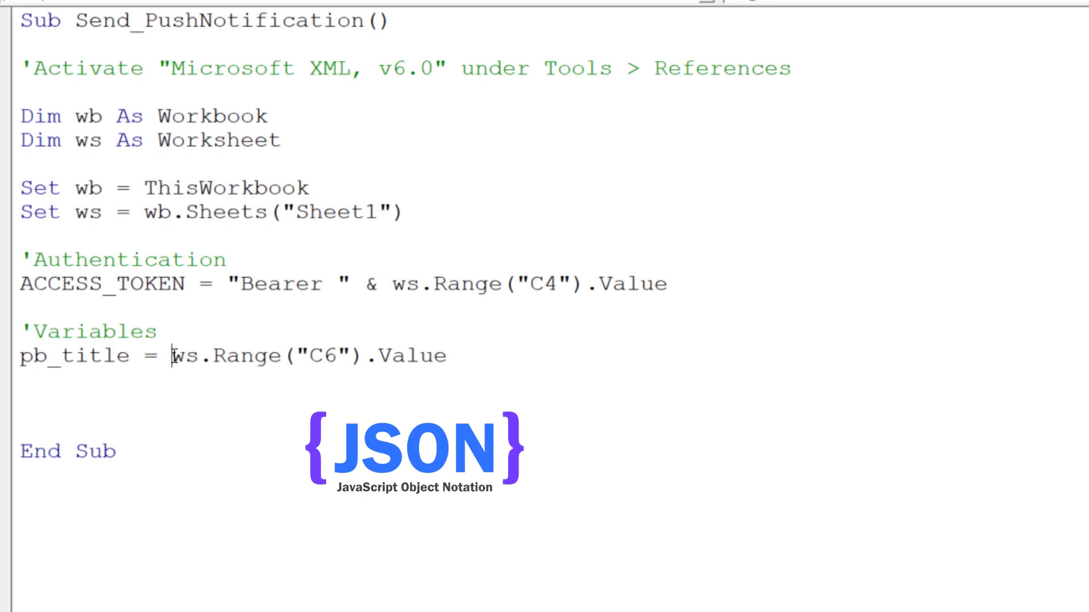
{"action": "type", "text": "\"\"\"\" &"}
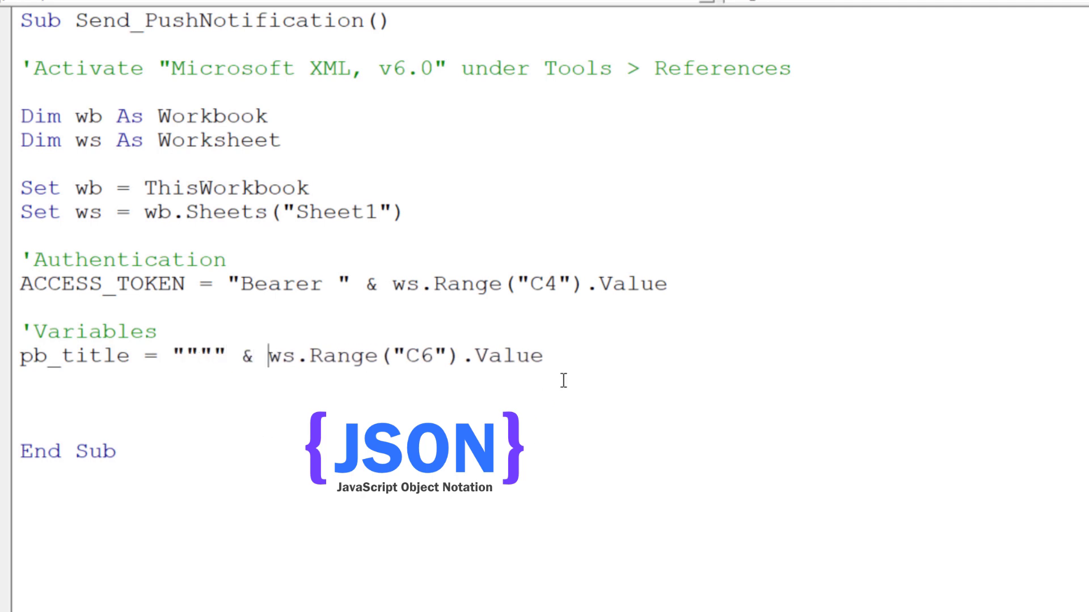
{"action": "type", "text": "& \"\"\"\""}
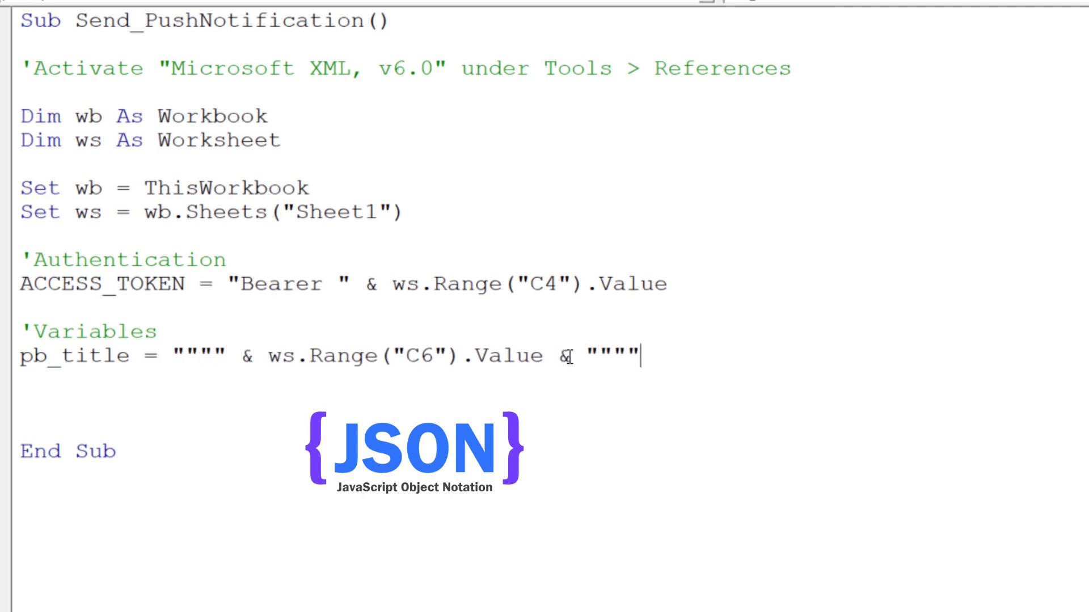
{"action": "left_click_drag", "start_coordinate": [118, 355], "coordinate": [638, 355]}
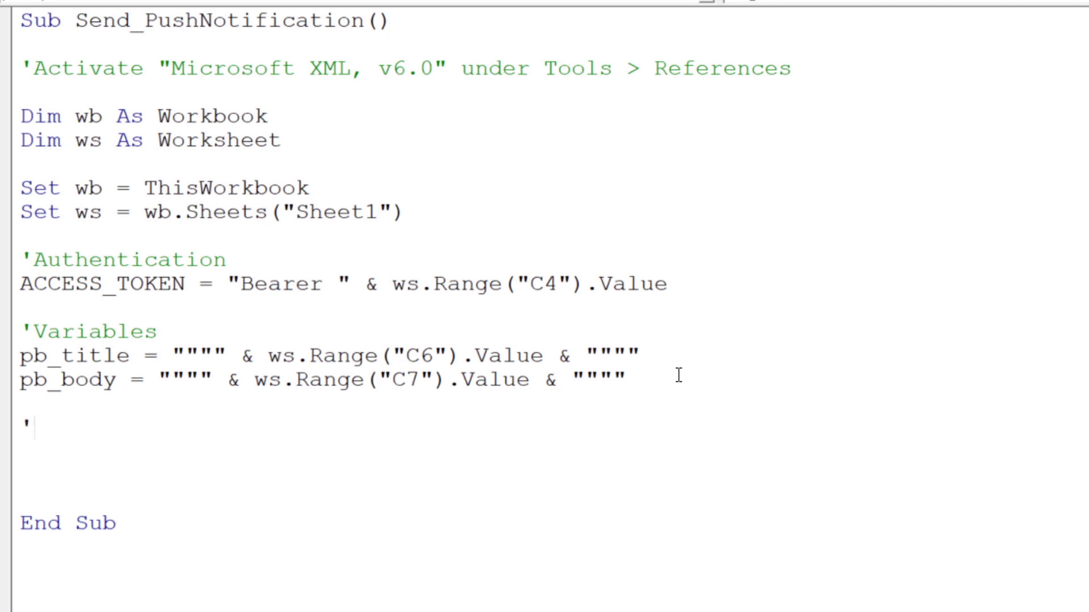
{"action": "type", "text": "Use XML HHTP"}
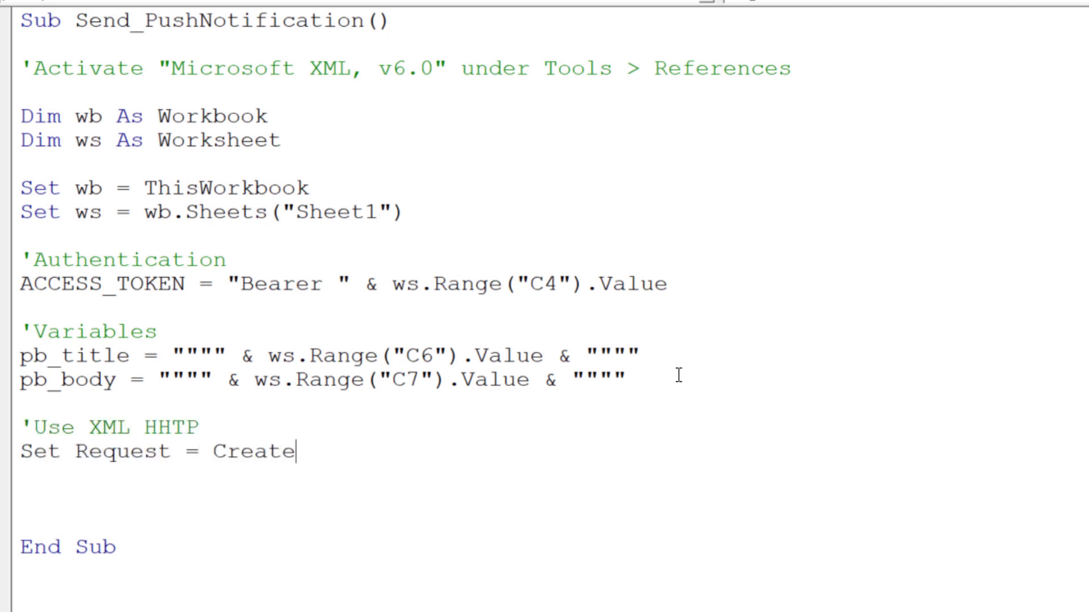
{"action": "type", "text": "Object(\"MSXML\")"}
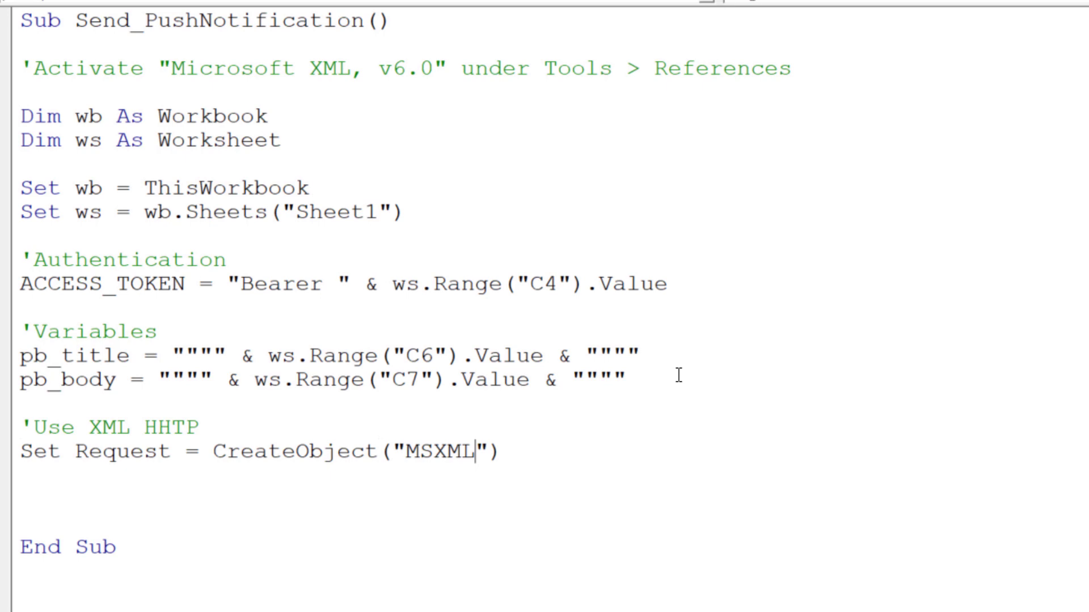
{"action": "type", "text": "2.ServerXMLHTTP.6.0"}
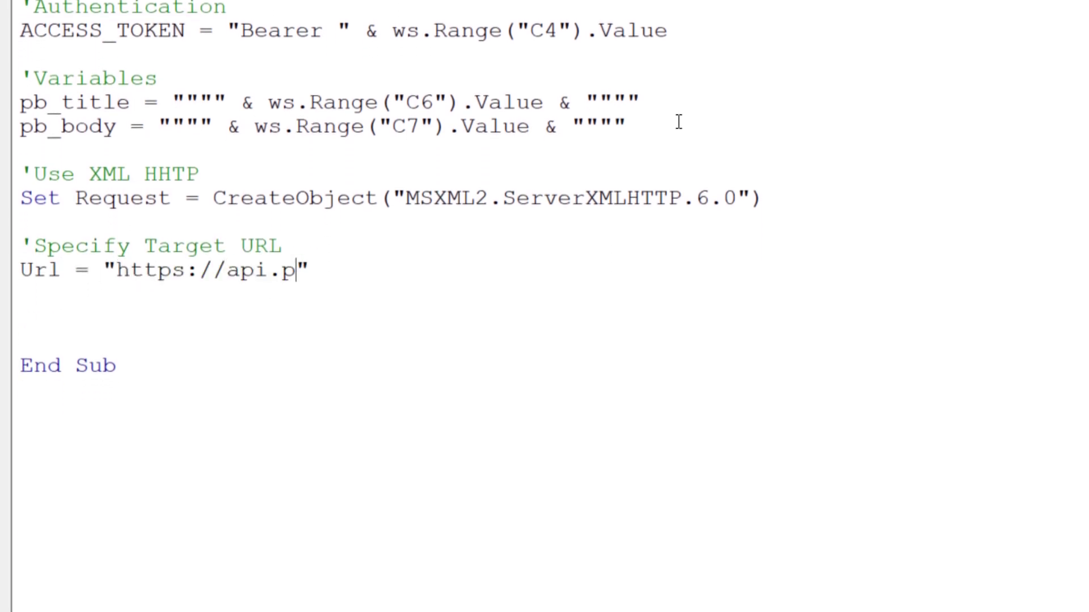
{"action": "type", "text": "ushbullet.com/v2/pushes\""}
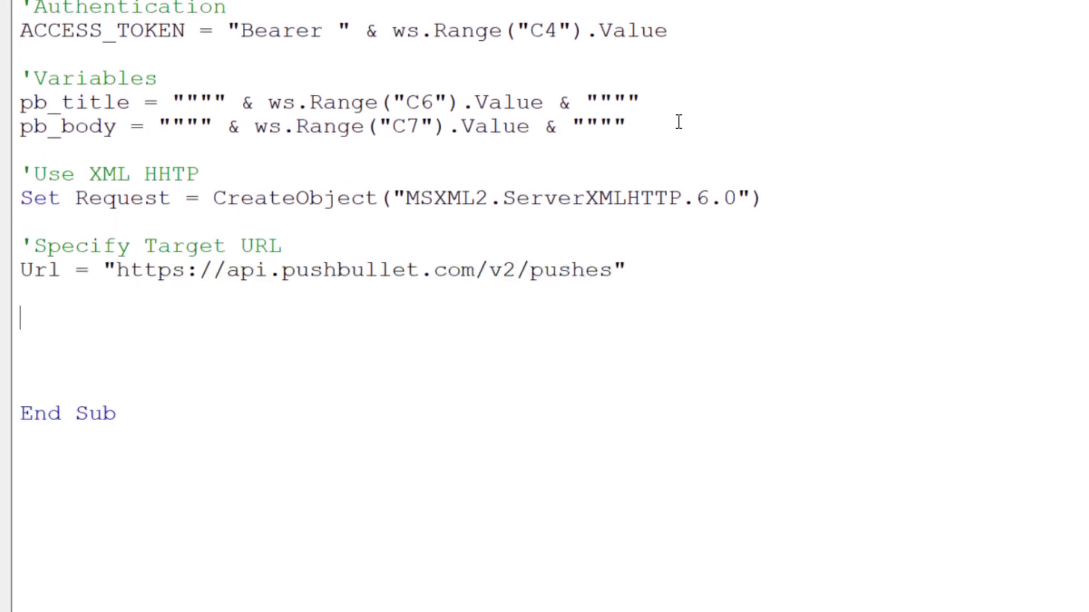
{"action": "type", "text": "'Open Post Request"}
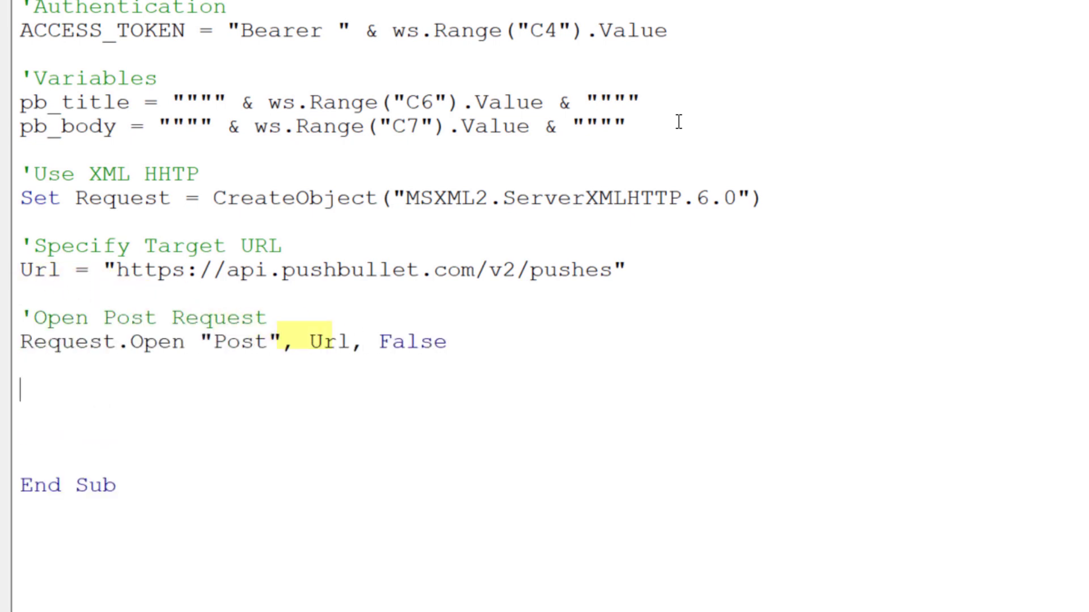
{"action": "double_click", "coordinate": [327, 342]}
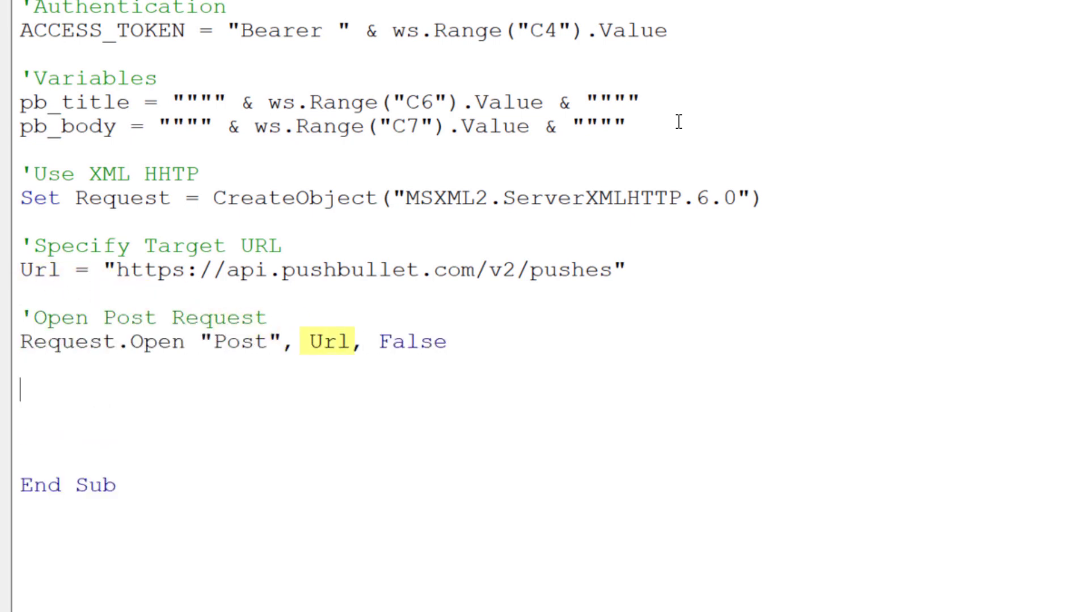
- Set the Authorization header to ACCESS_TOKEN and Content-Type to application/json;charset=UTF-8, then build and send postData
{"action": "type", "text": "'Request Header"}
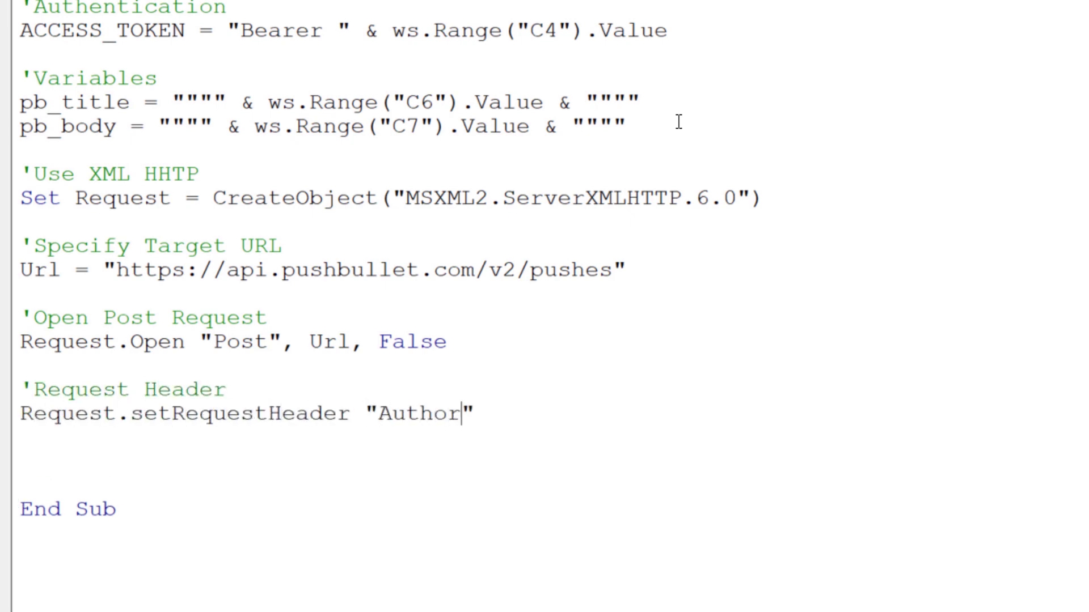
{"action": "type", "text": "ization\", ACCESS_TOKEN"}
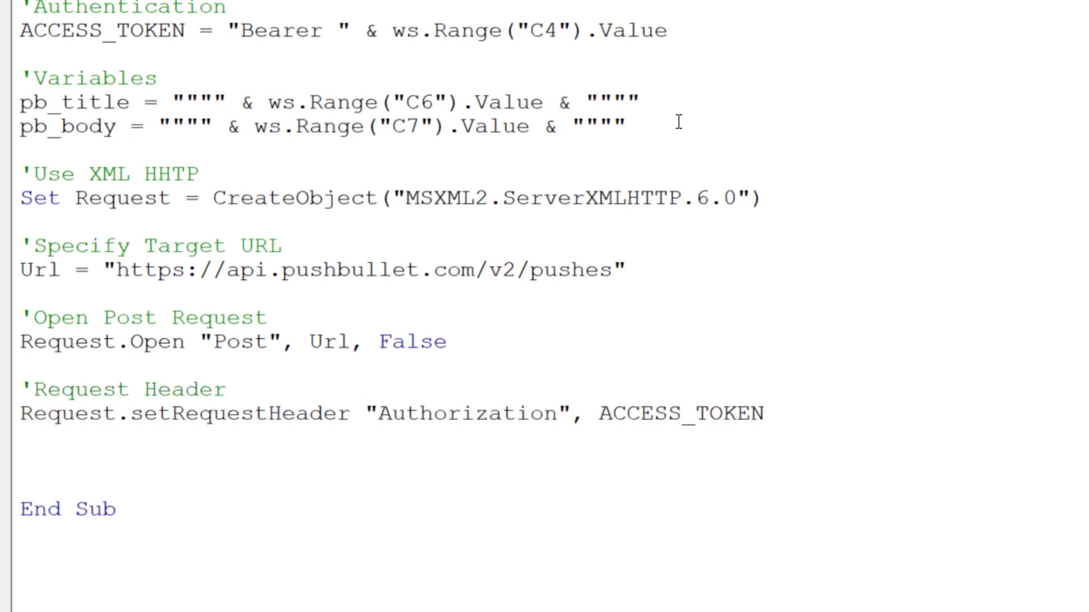
{"action": "type", "text": "Request.setRequestHeader \"Content-Type\", ACCESS_TOKE"}
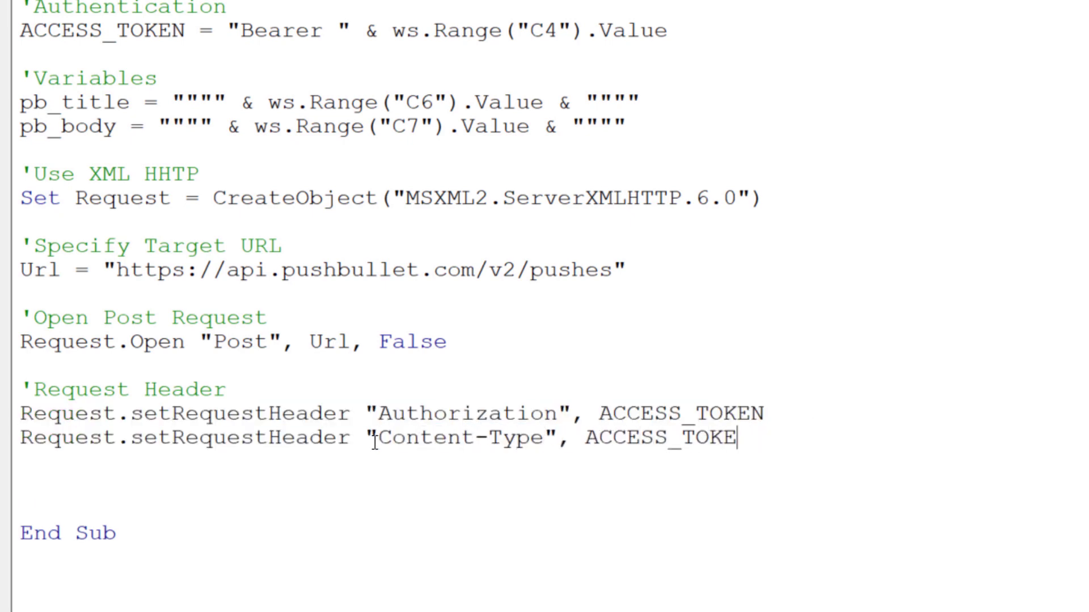
{"action": "type", "text": "\"application/json;charset=UTF\""}
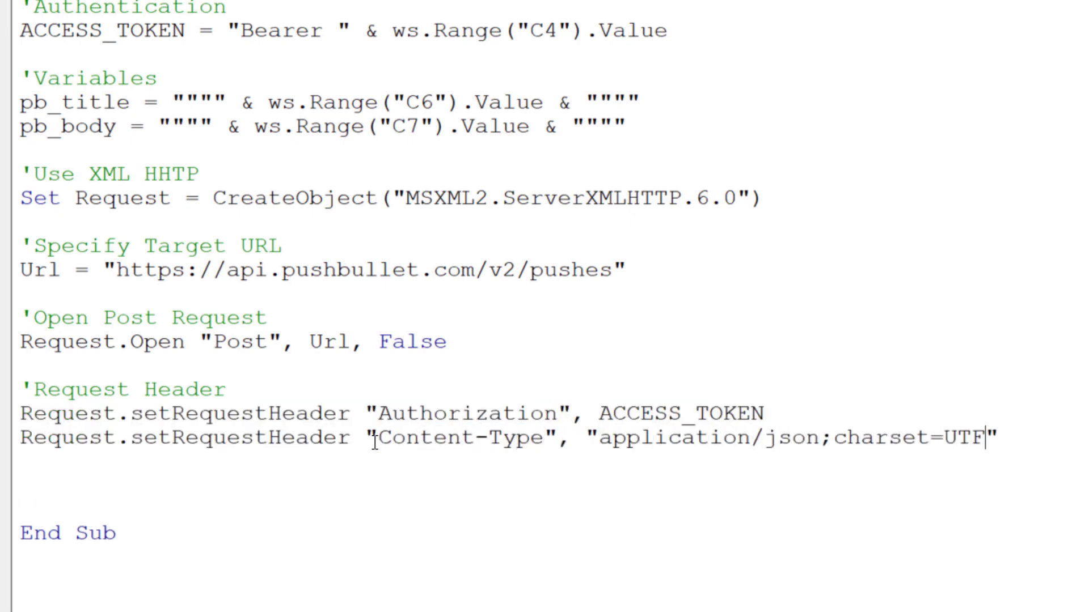
{"action": "type", "text": "-8\""}
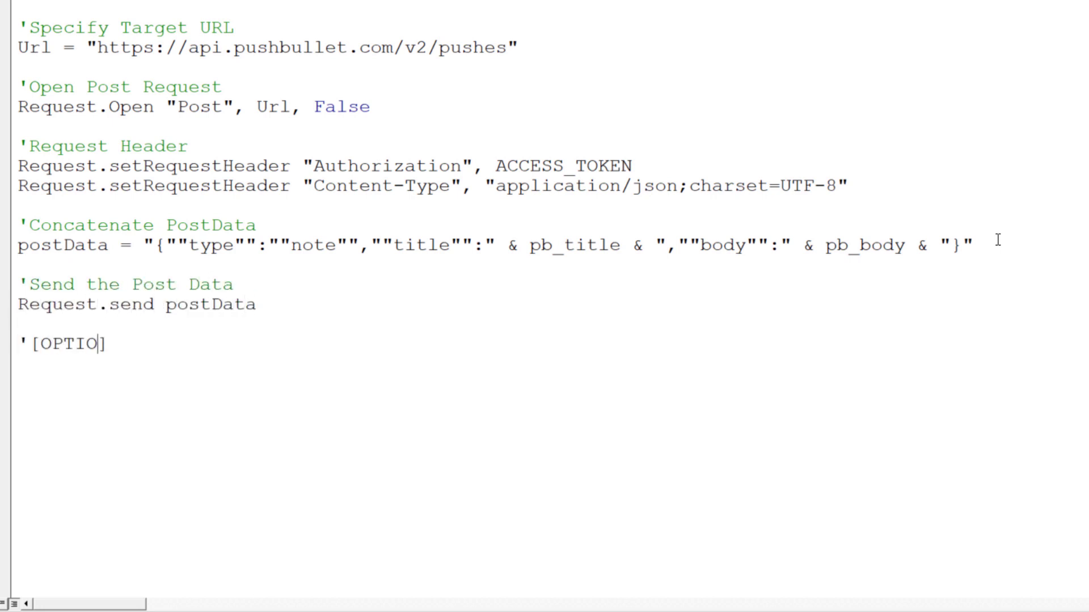
- Add the '[OPTIONAL] Get response text (result) comment with MsgBox Request.responseText
{"action": "type", "text": "NAL] Get response text (result"}
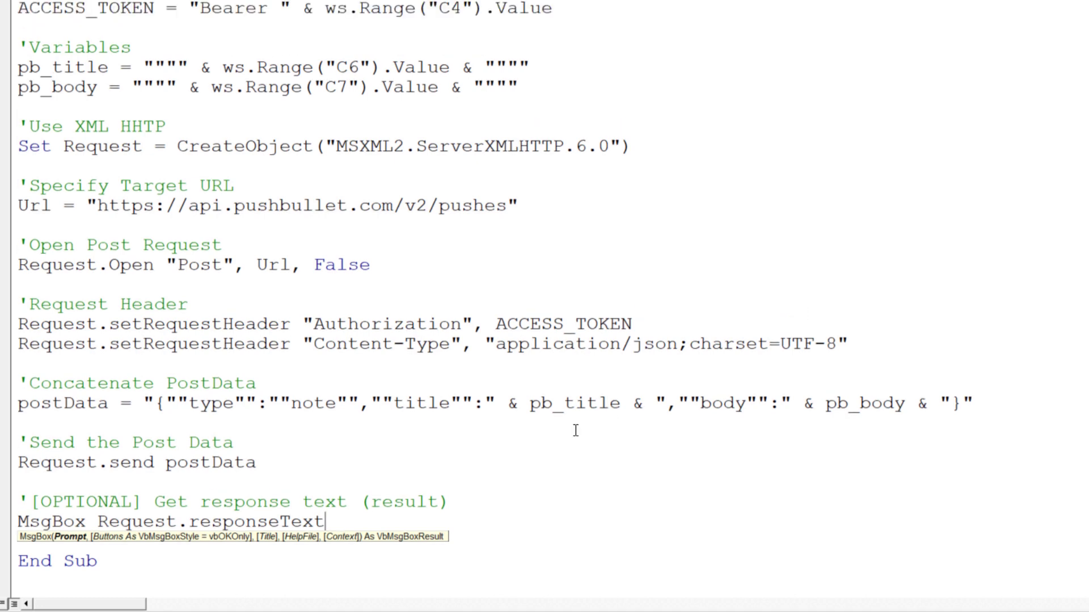
{"action": "left_click", "coordinate": [256, 463]}
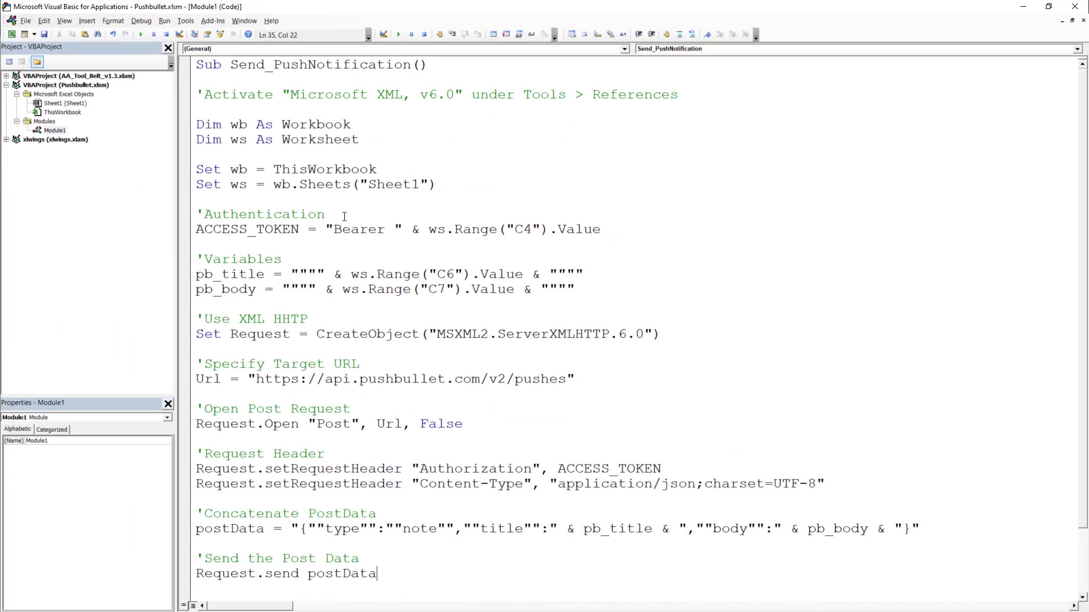
- Run Send_PushNotification with Run Sub/UserForm to send a test note to the phone
{"action": "left_click", "coordinate": [313, 184]}
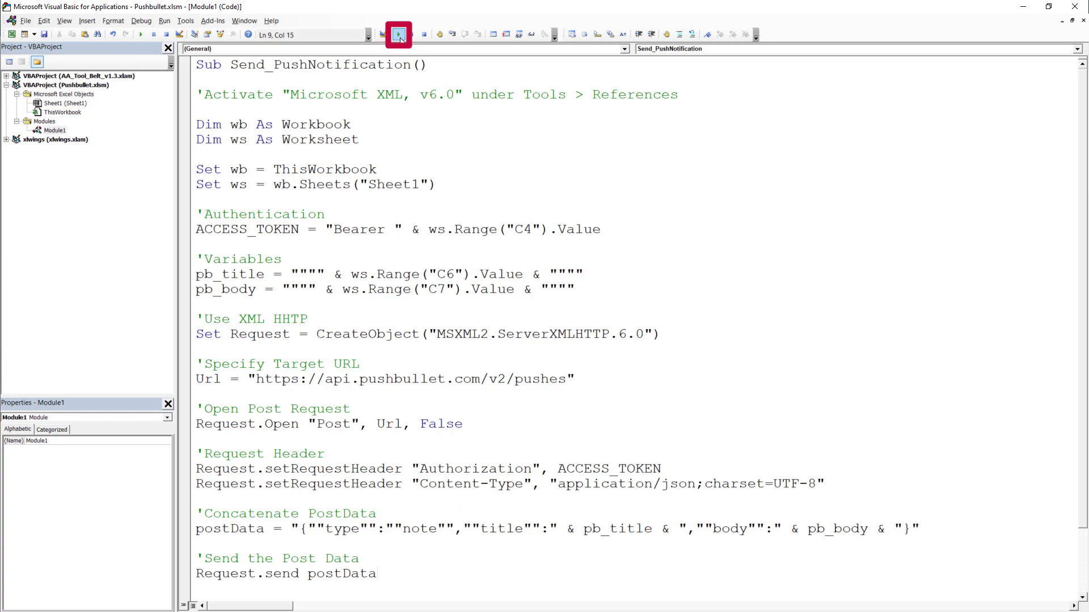
{"action": "left_click", "coordinate": [397, 34]}
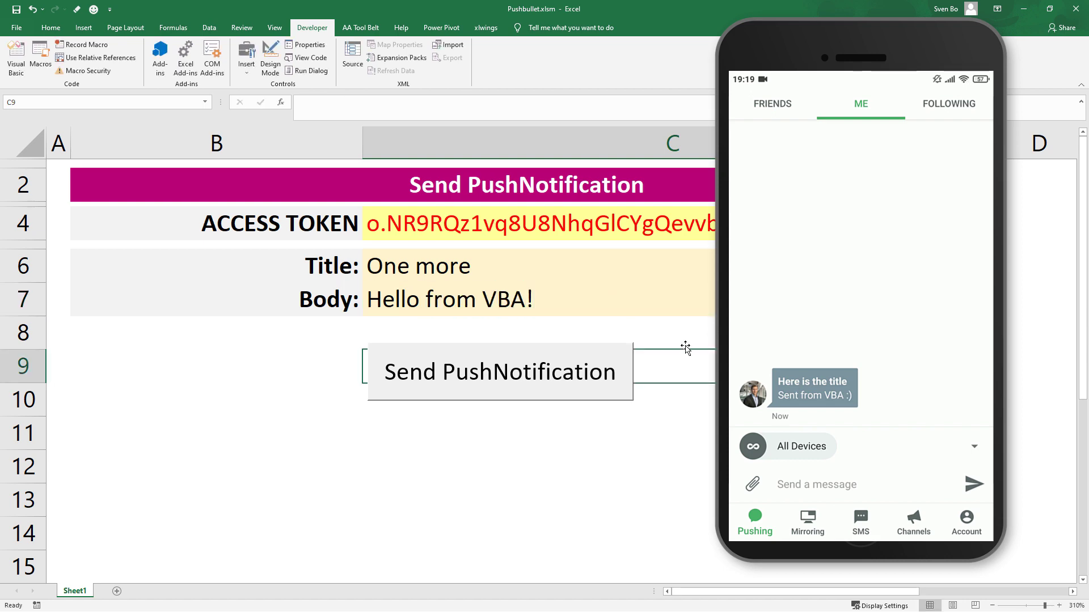
- Use the Send PushNotification button to deliver the "One more" / "Hello from VBA!" note
{"action": "left_click", "coordinate": [499, 371]}
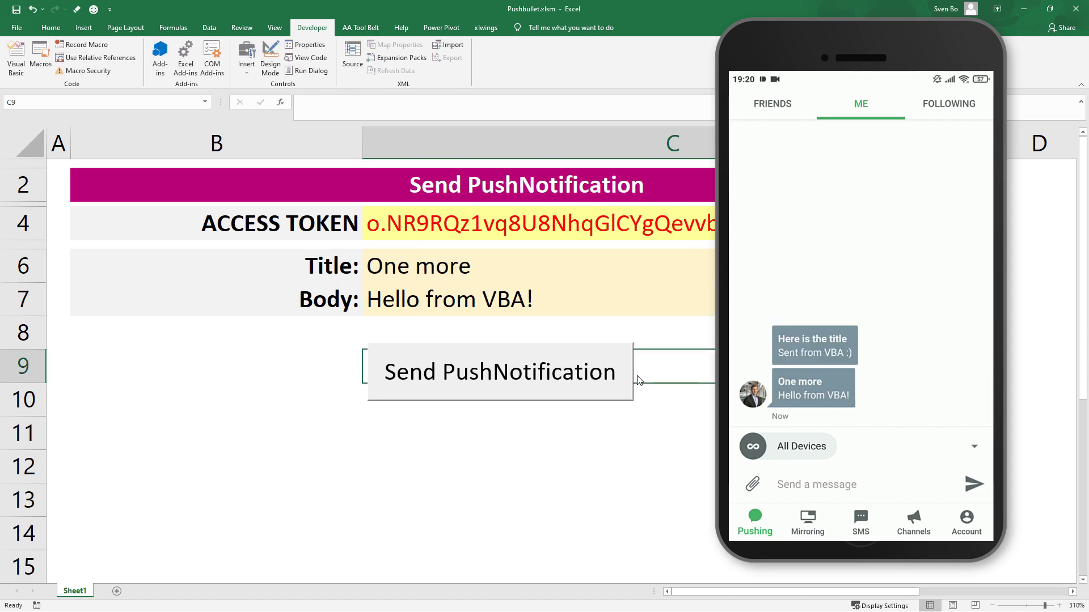